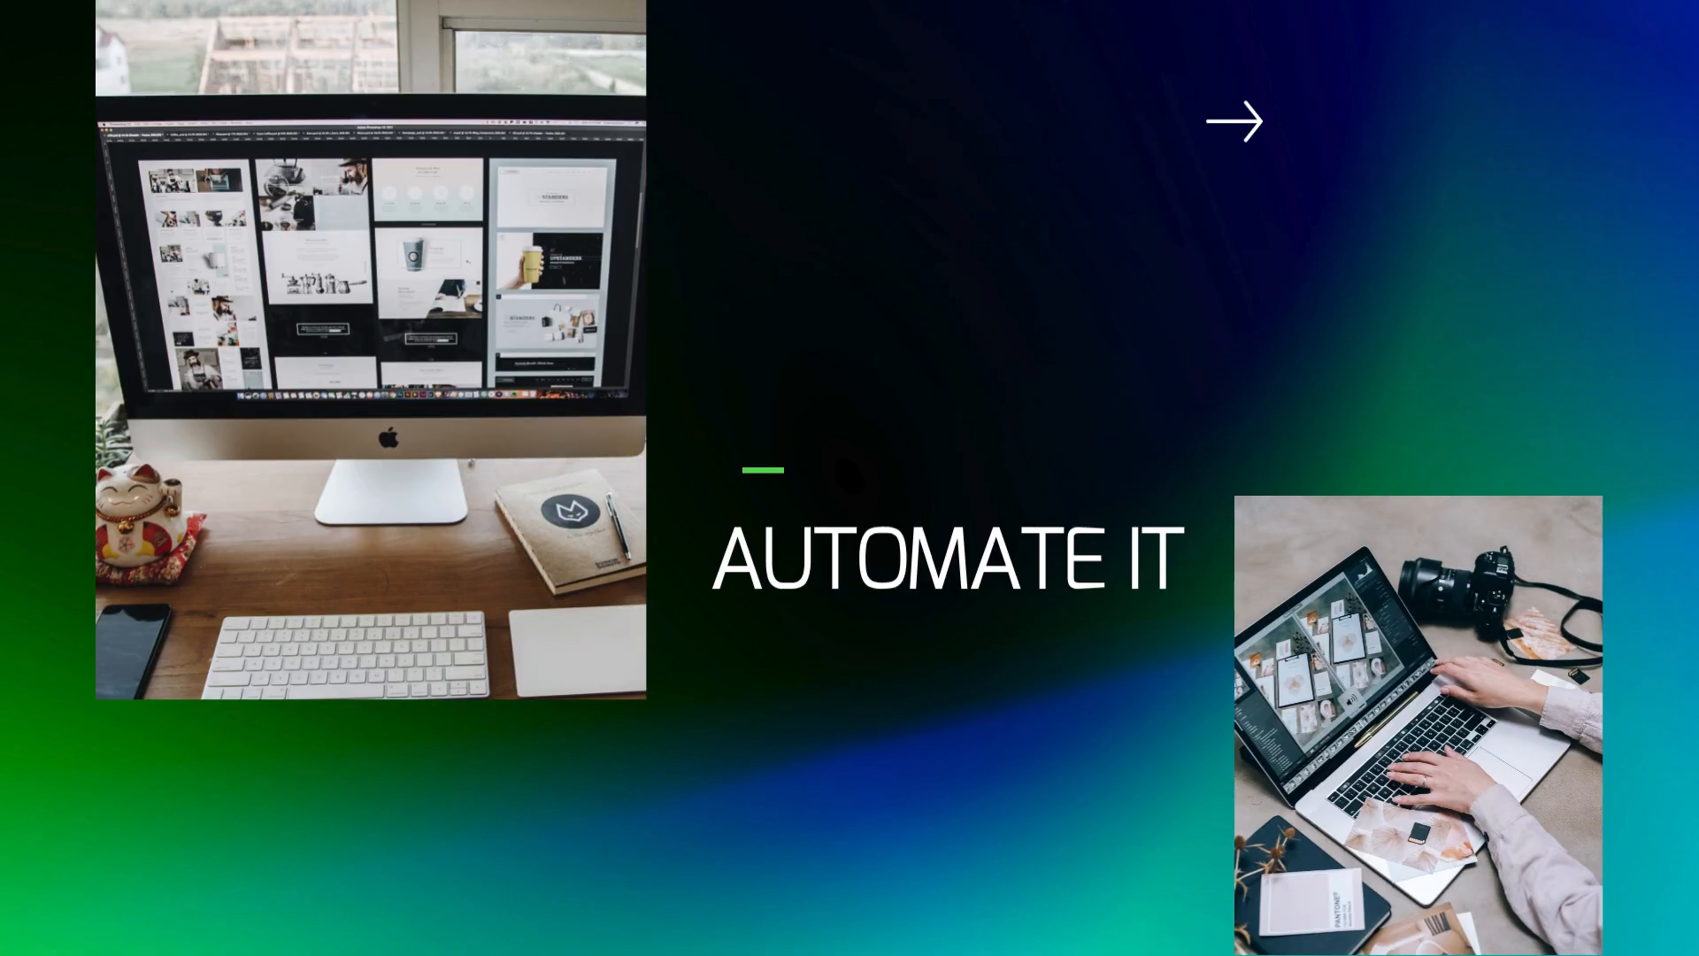
- Advance from the AUTOMATE IT slide to the Cypress Cloud landing page
click(1233, 120)
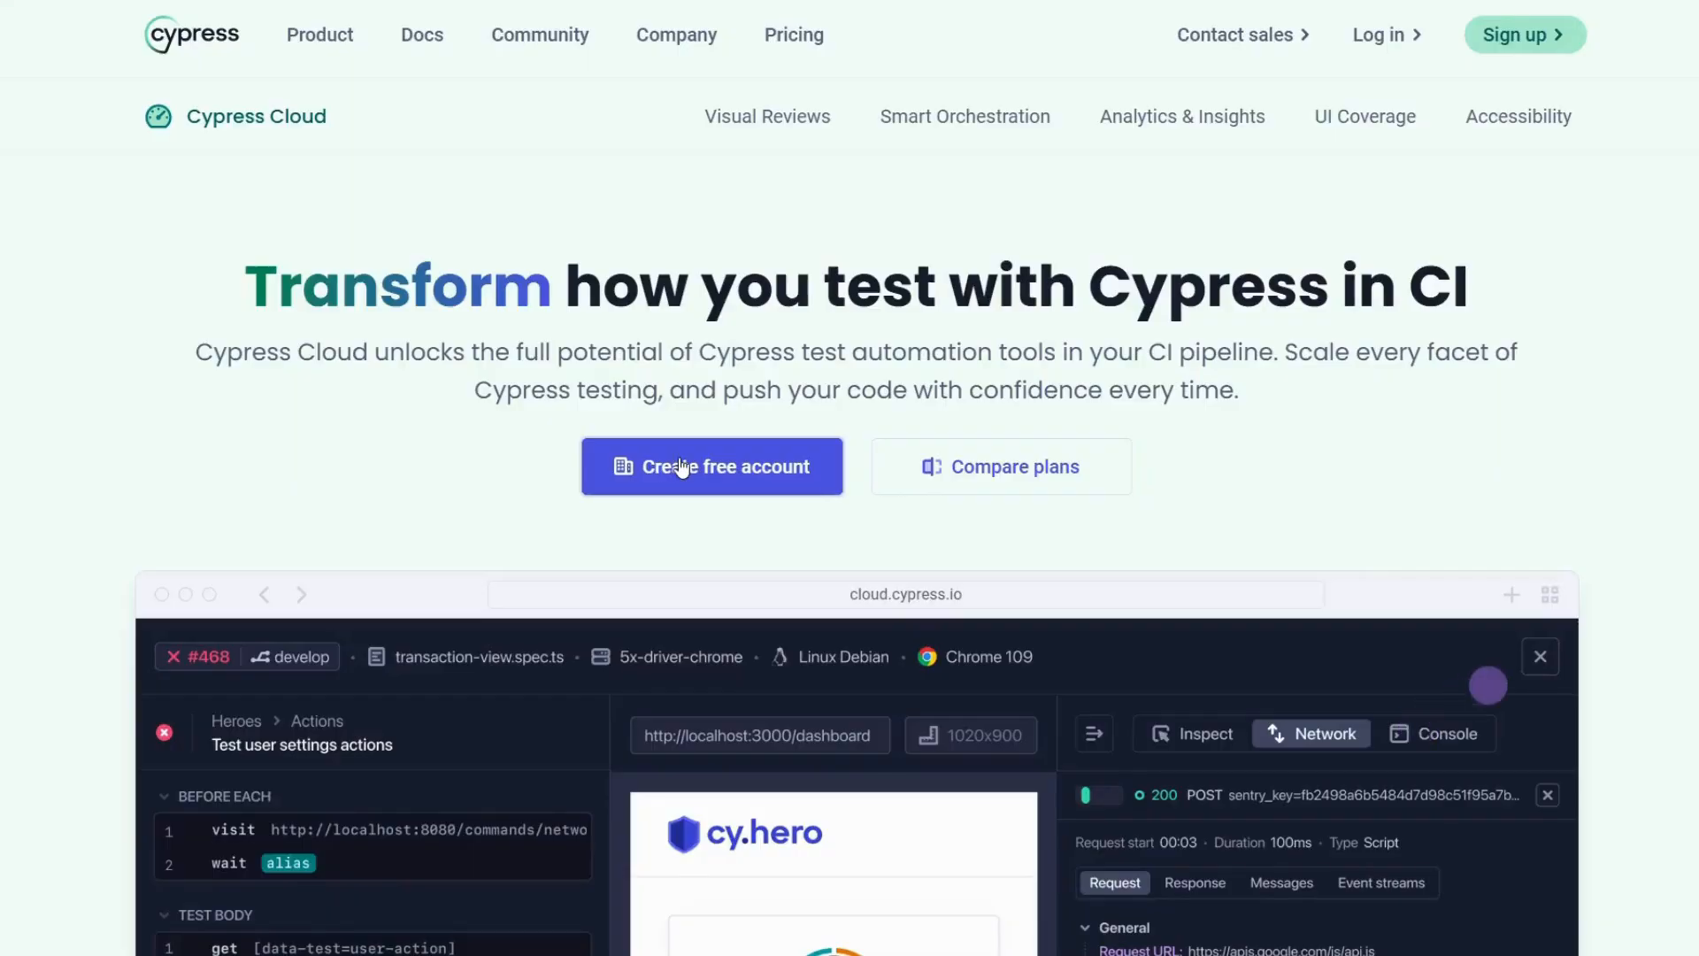
- Start a free Cypress Cloud account, then go to the Log in page instead
click(712, 467)
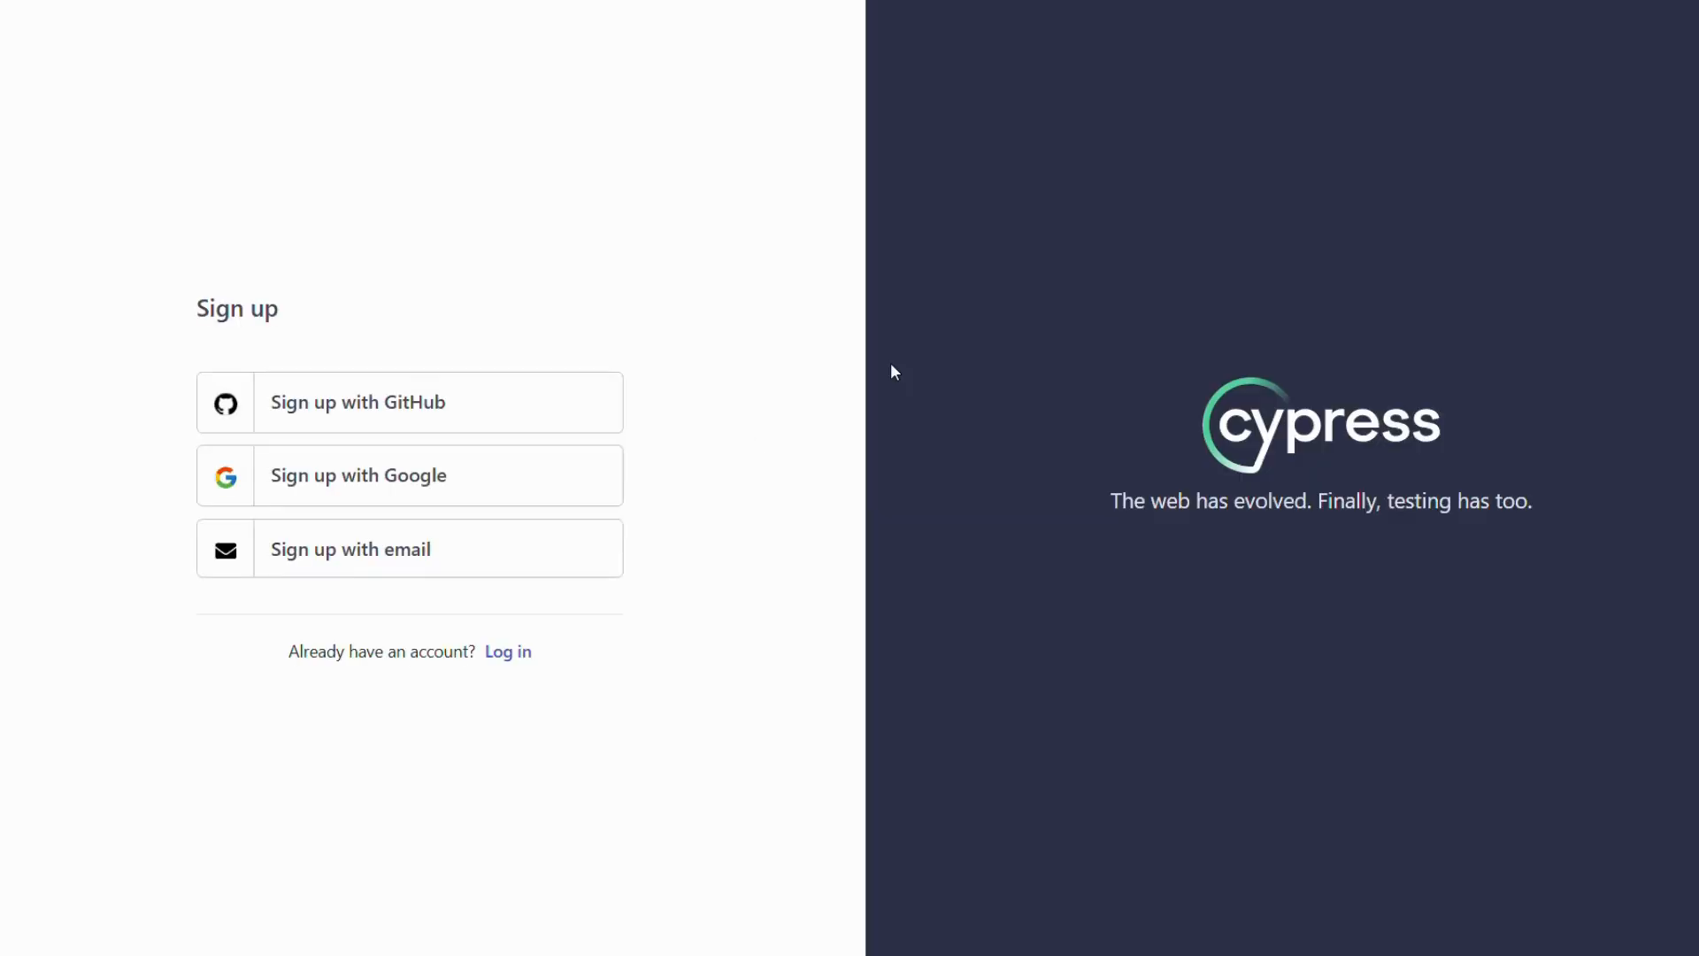
mouse_move(406, 402)
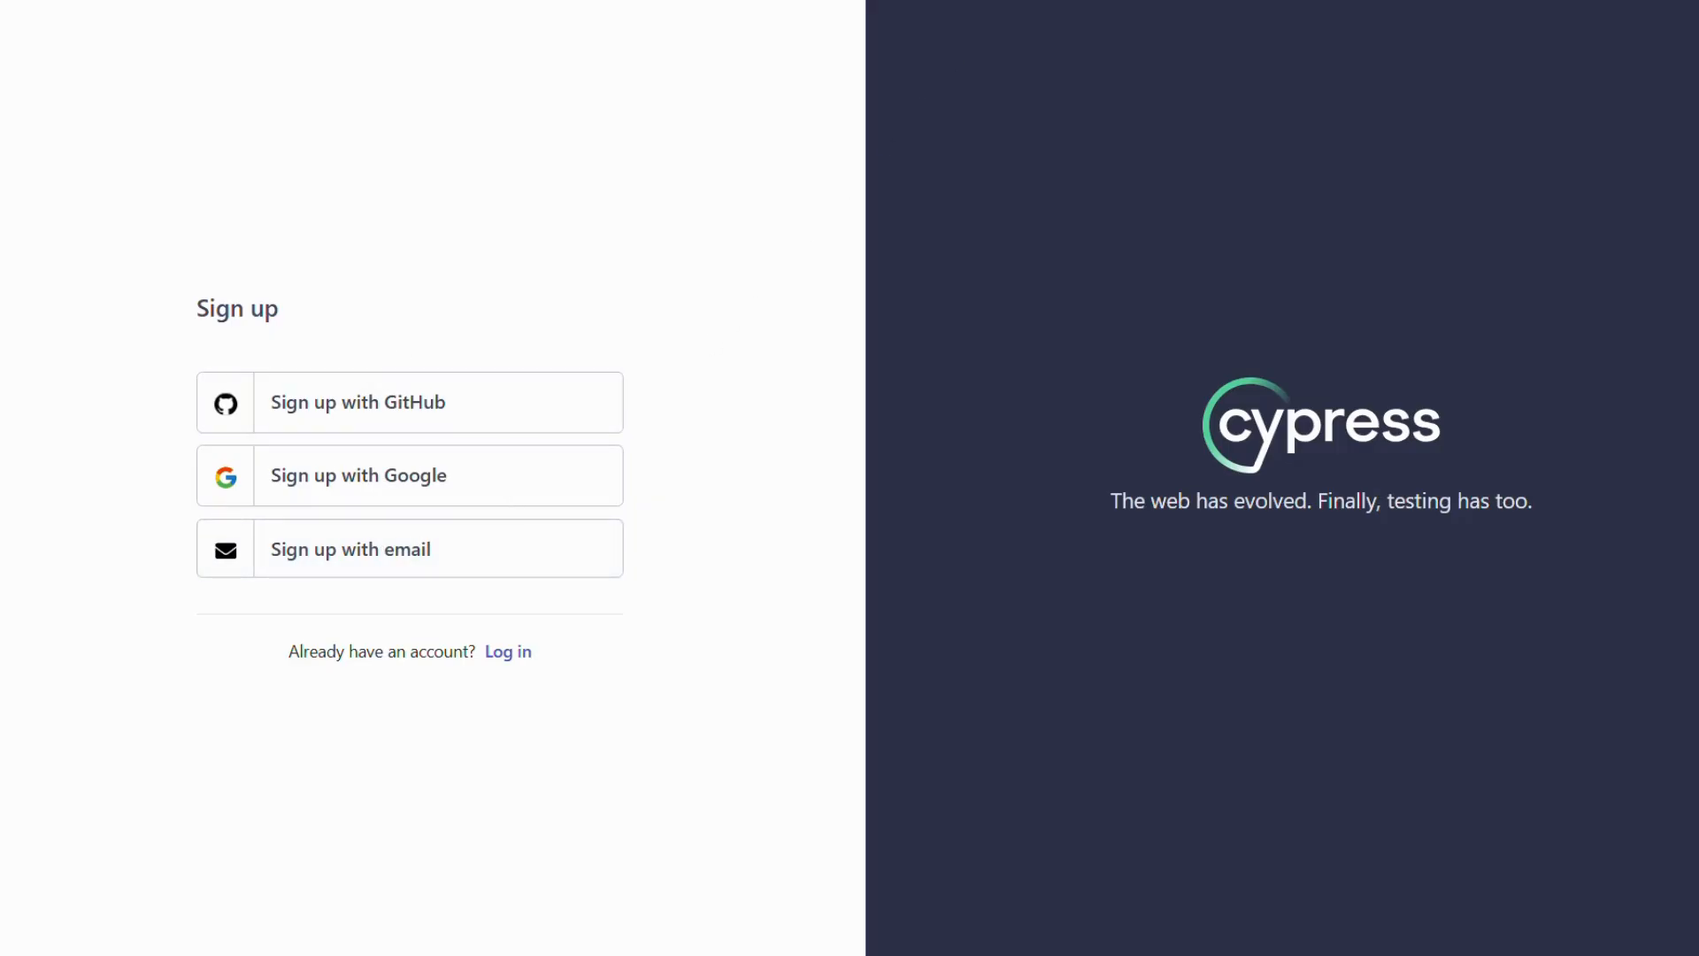
mouse_move(507, 651)
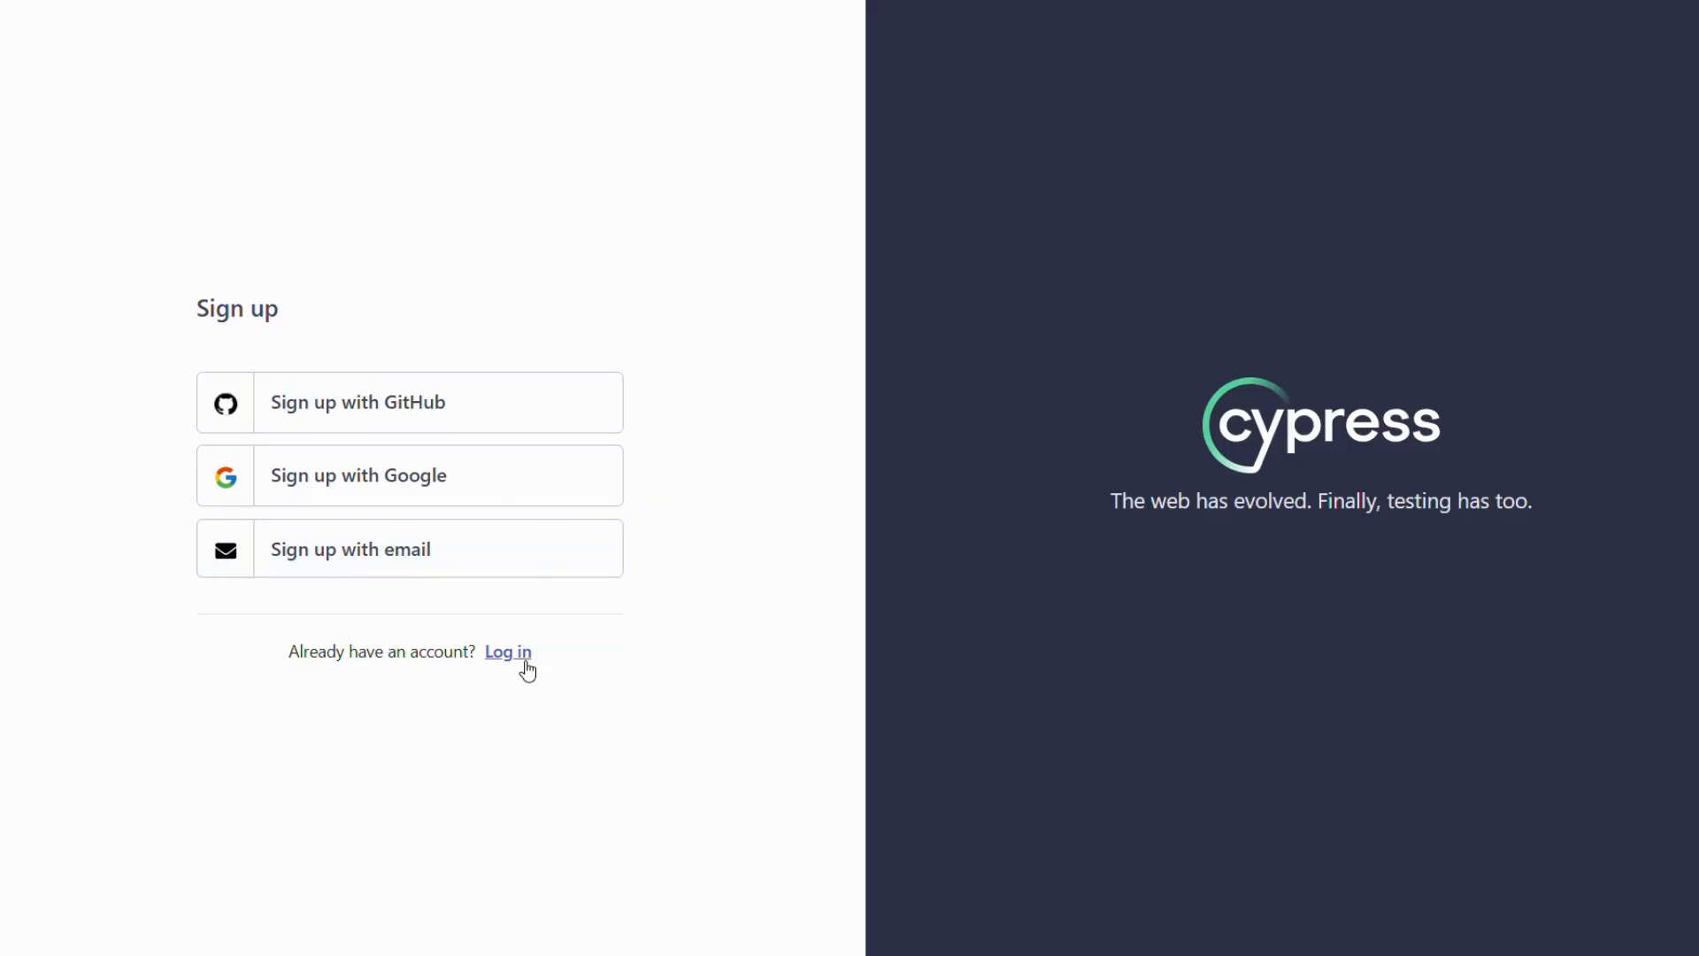
click(508, 652)
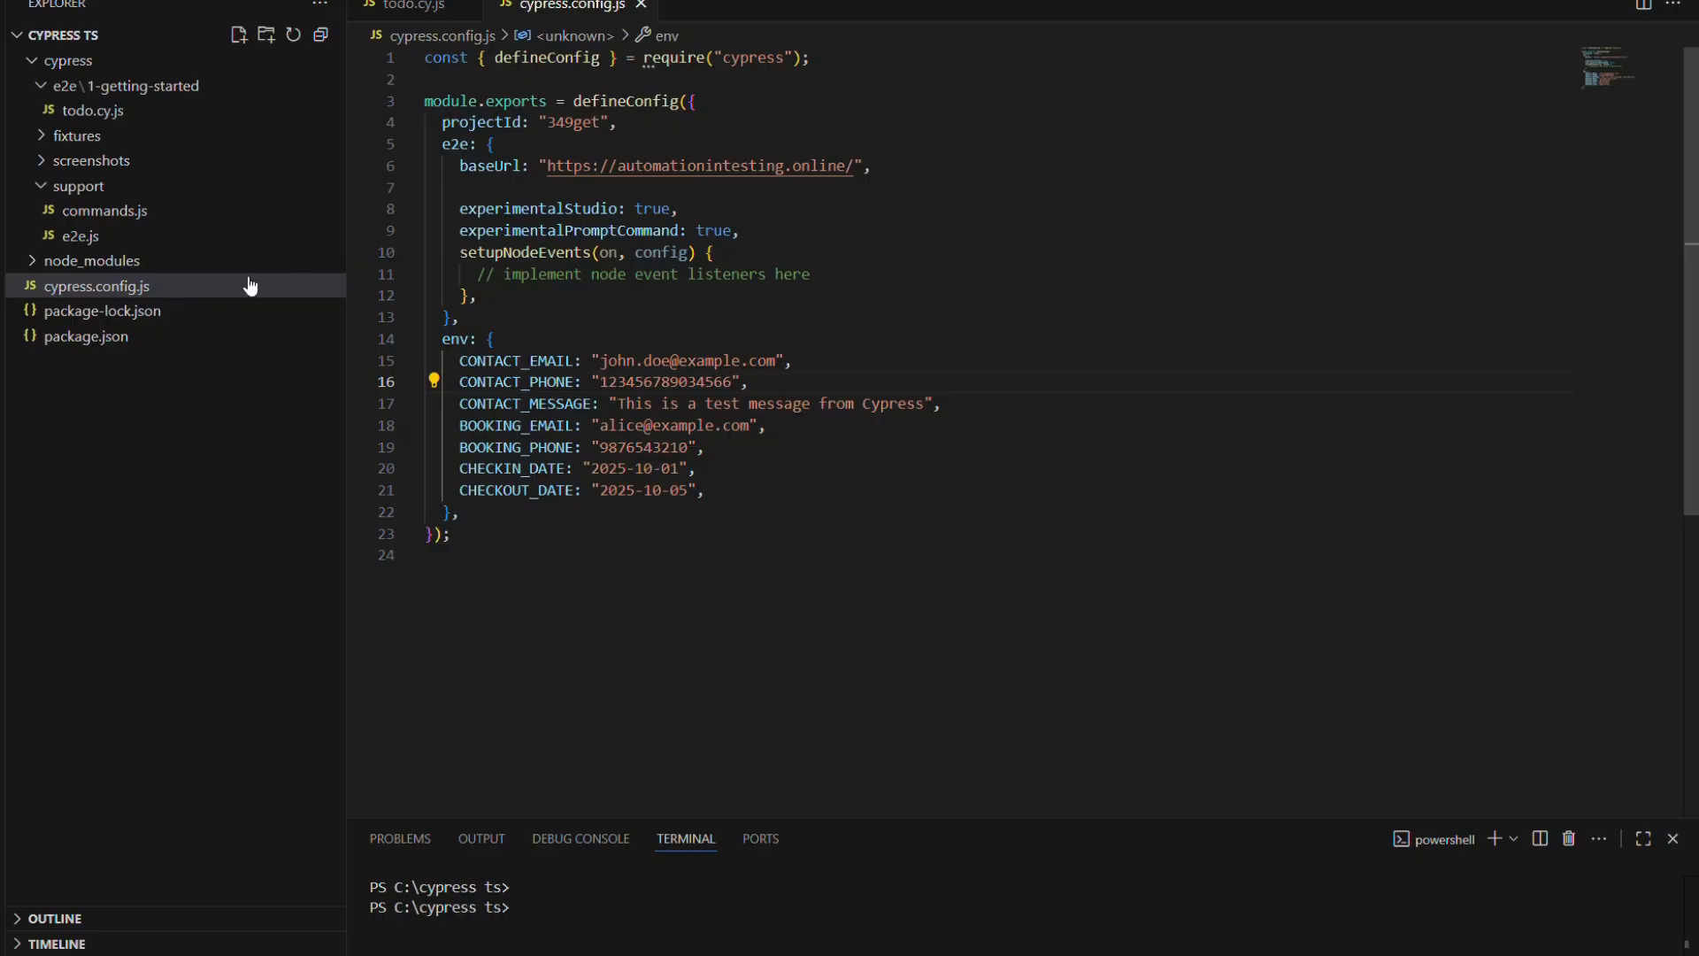
- Review cypress.config.js, including its project ID and environment settings
click(97, 285)
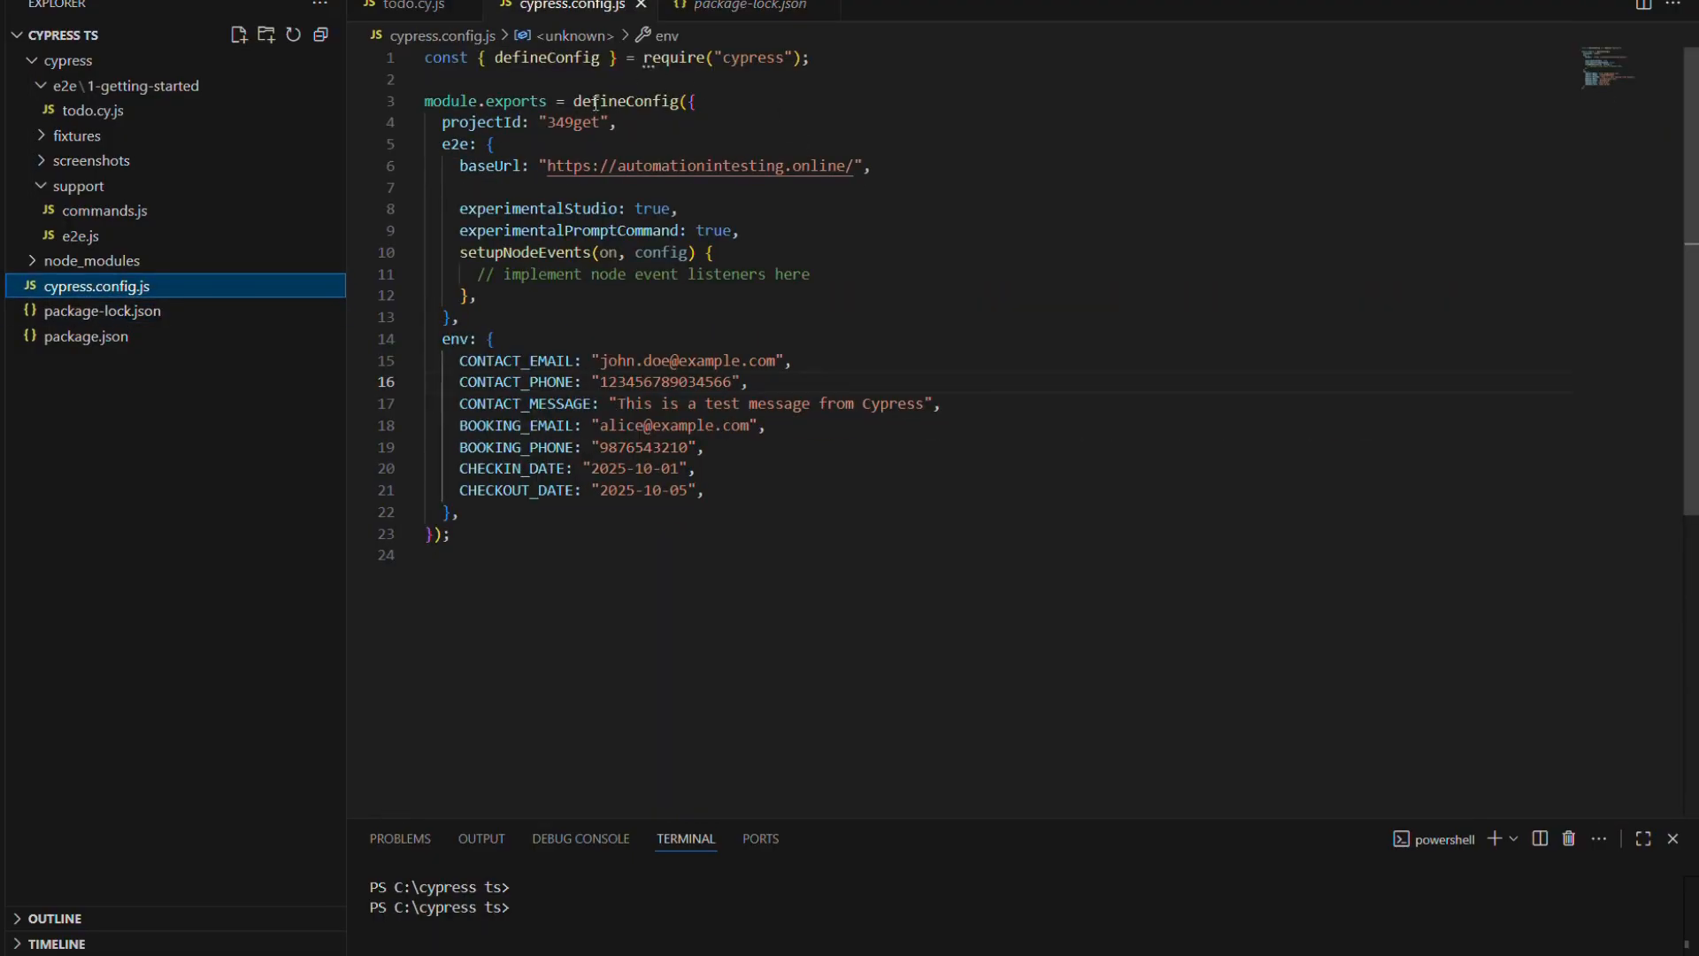
click(741, 230)
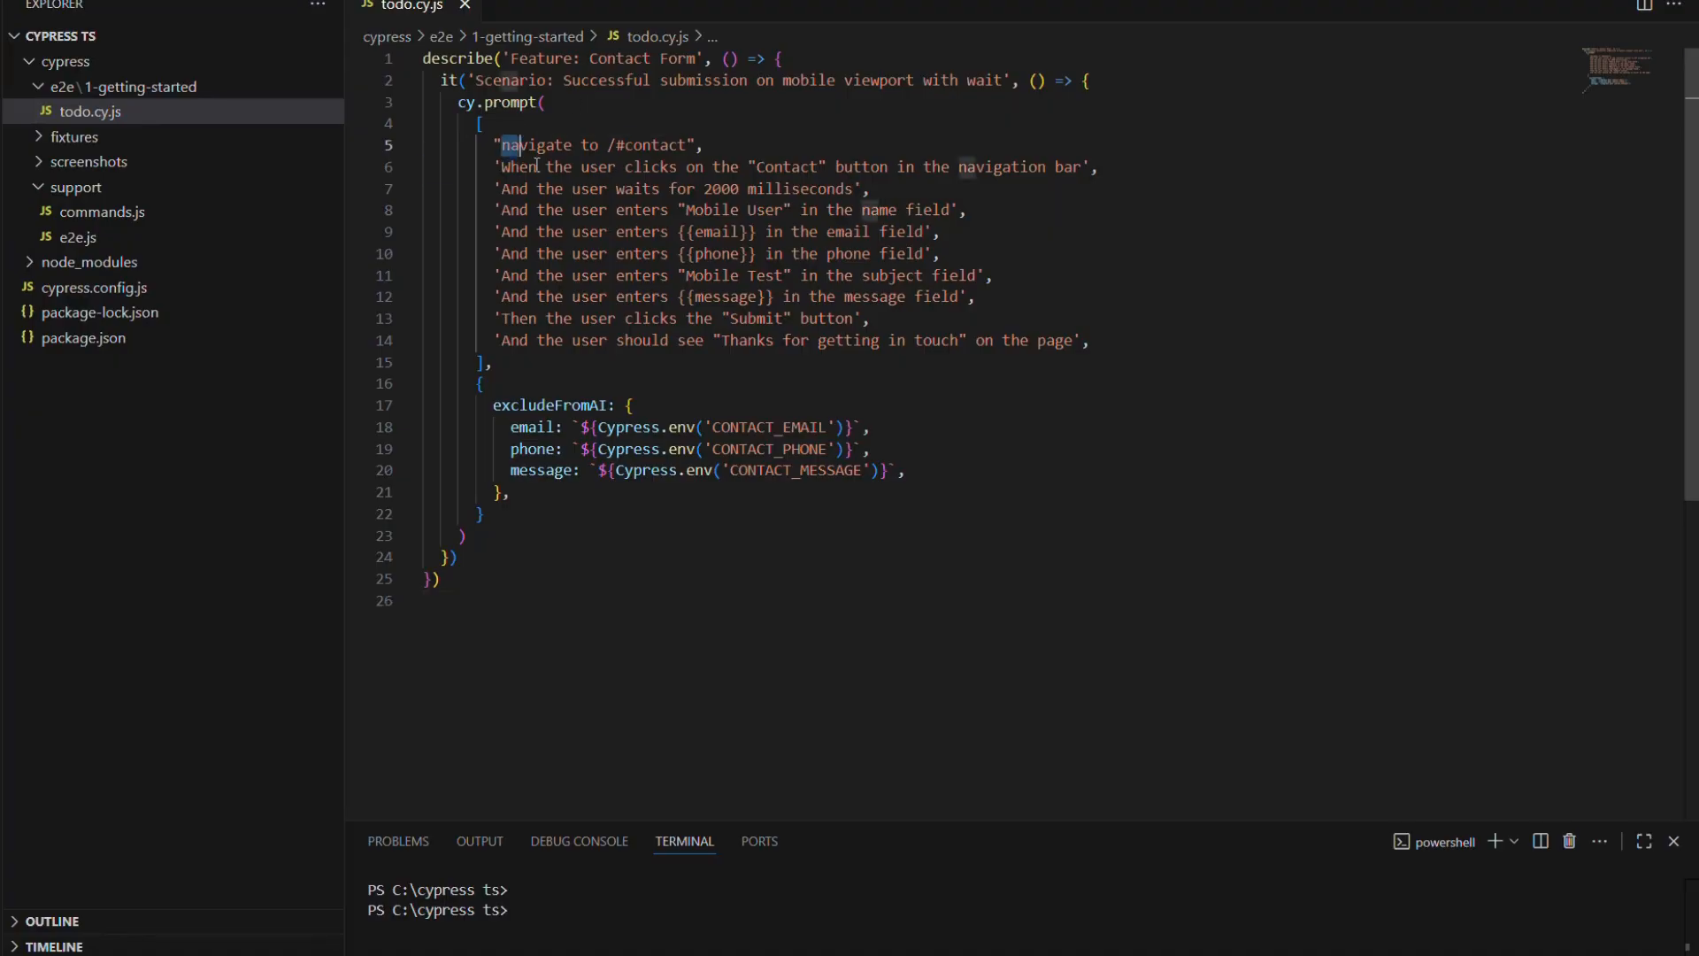
- Return to todo.cy.js and enter 'npx cypress open' in the terminal
drag(501, 145, 494, 362)
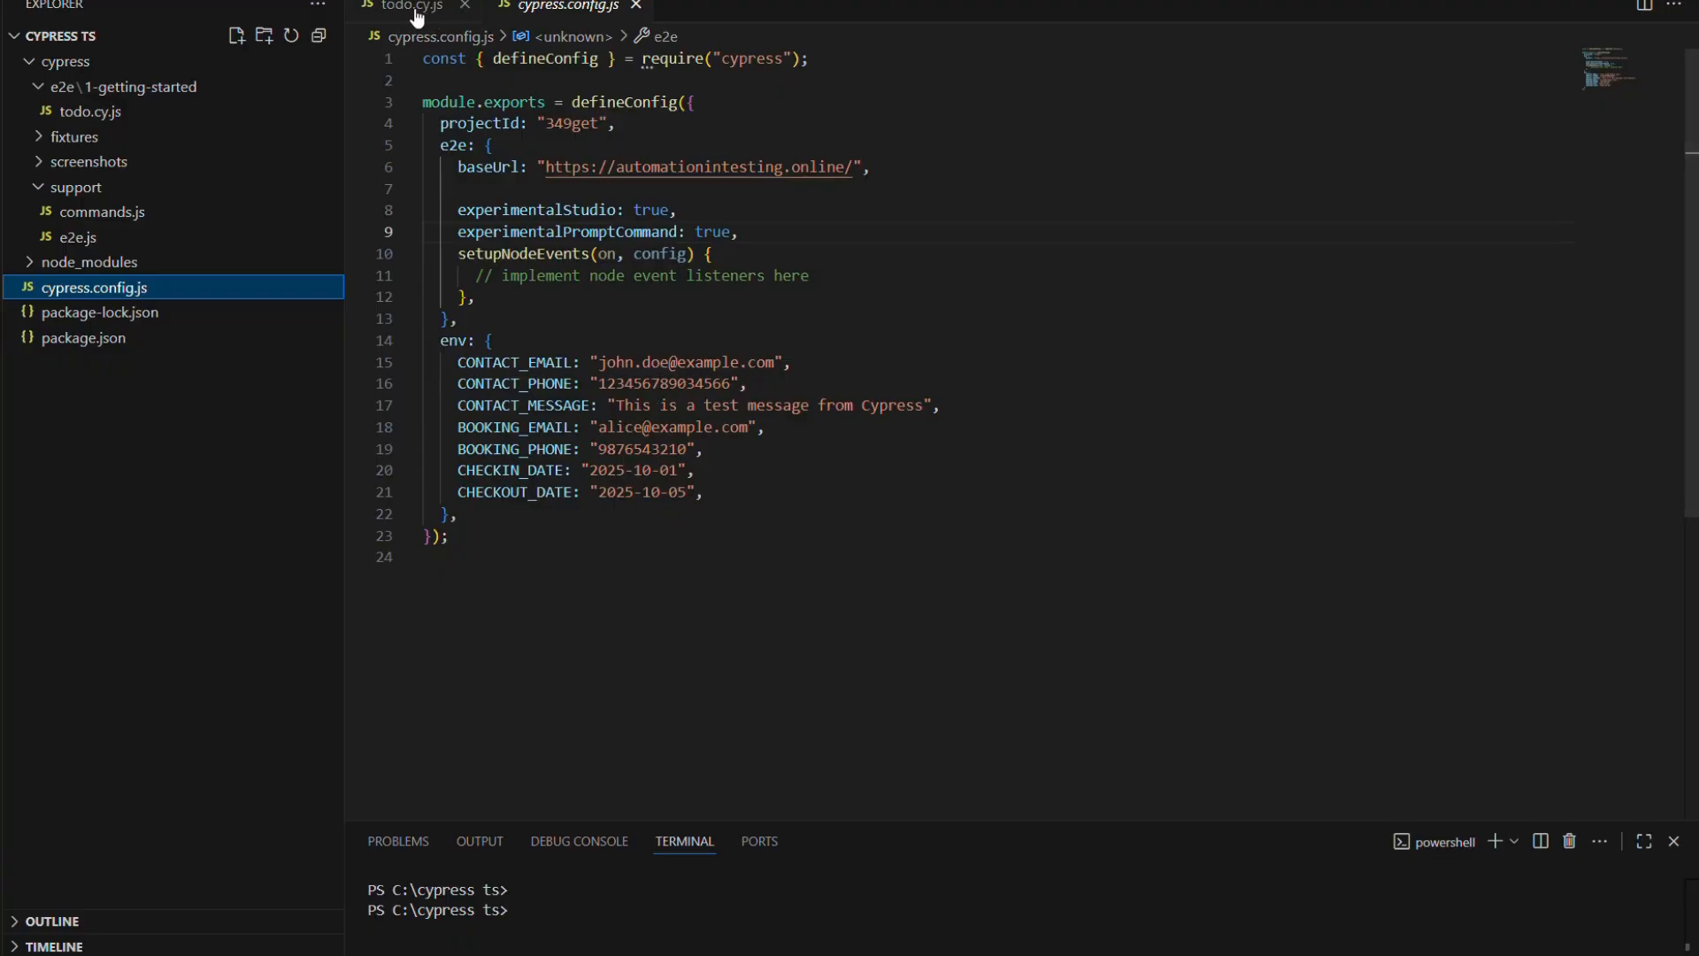
click(409, 6)
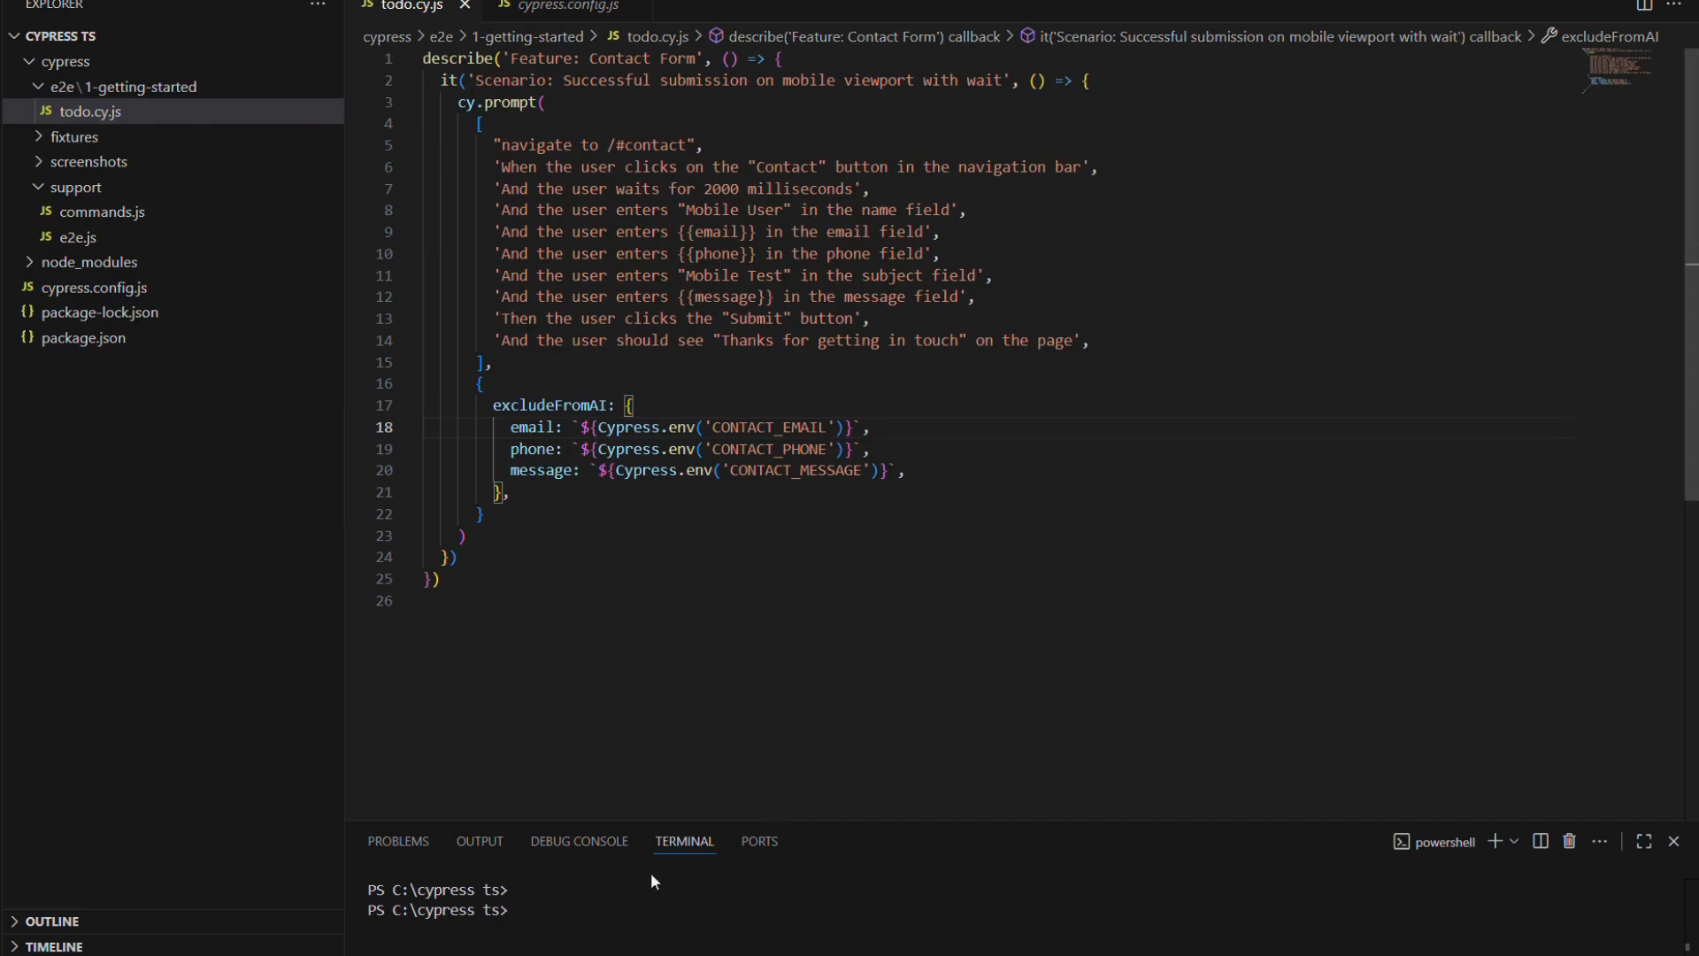
click(619, 908)
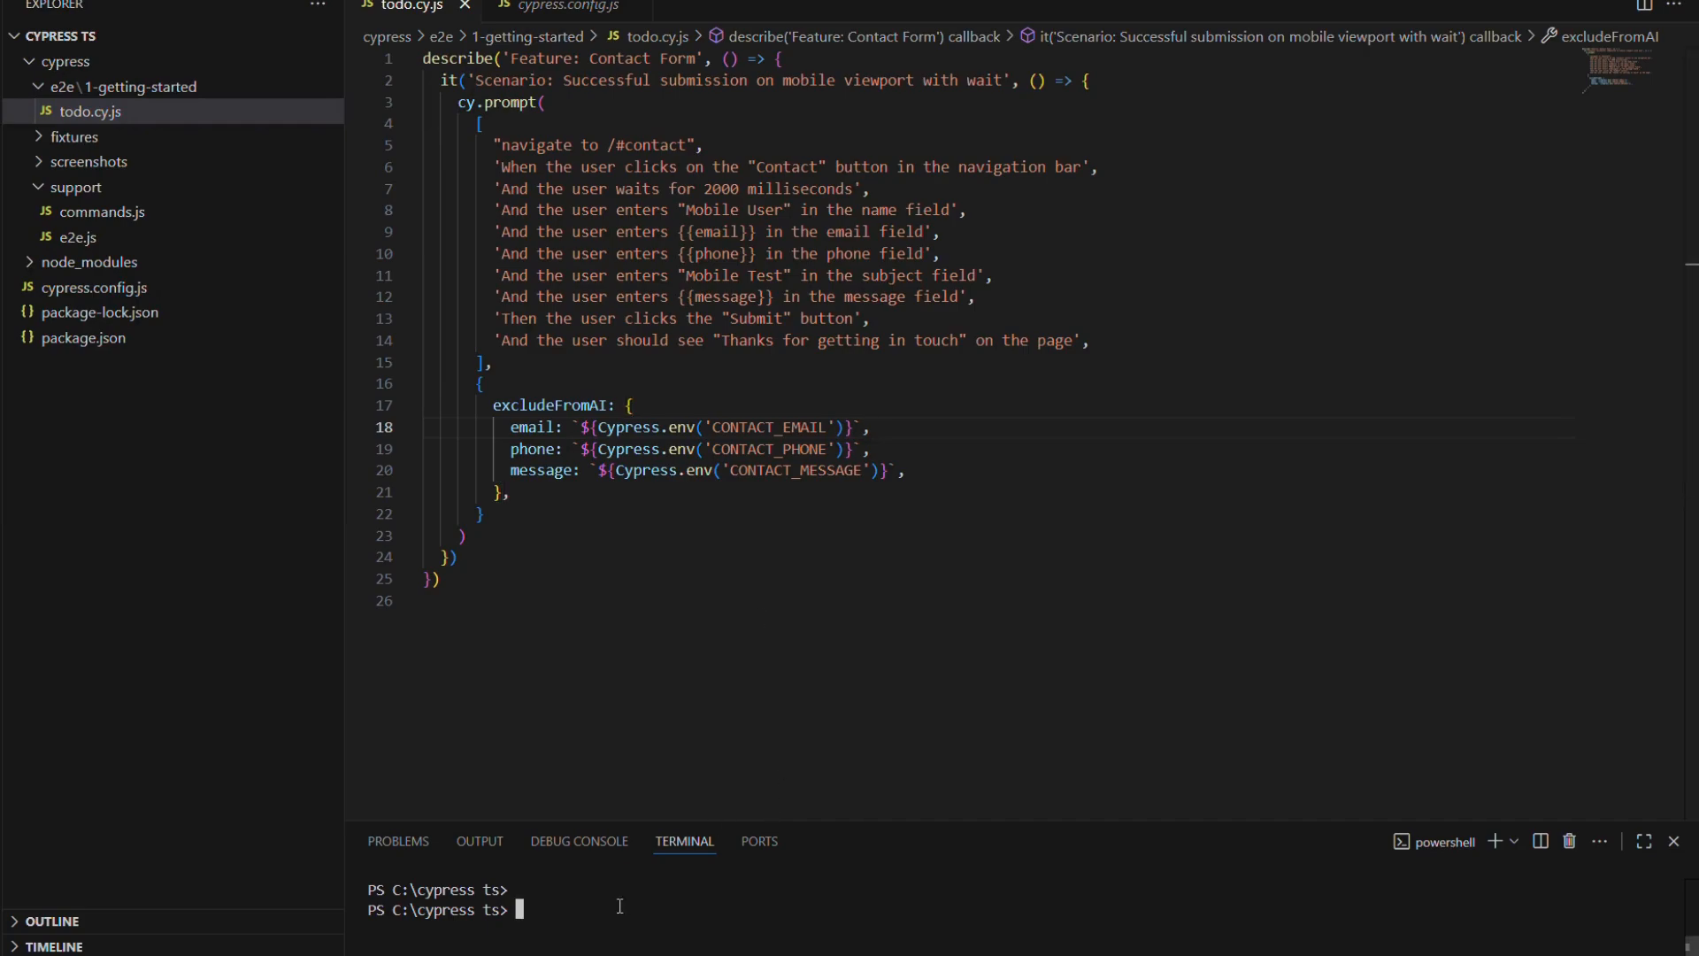
text(npx cypress open)
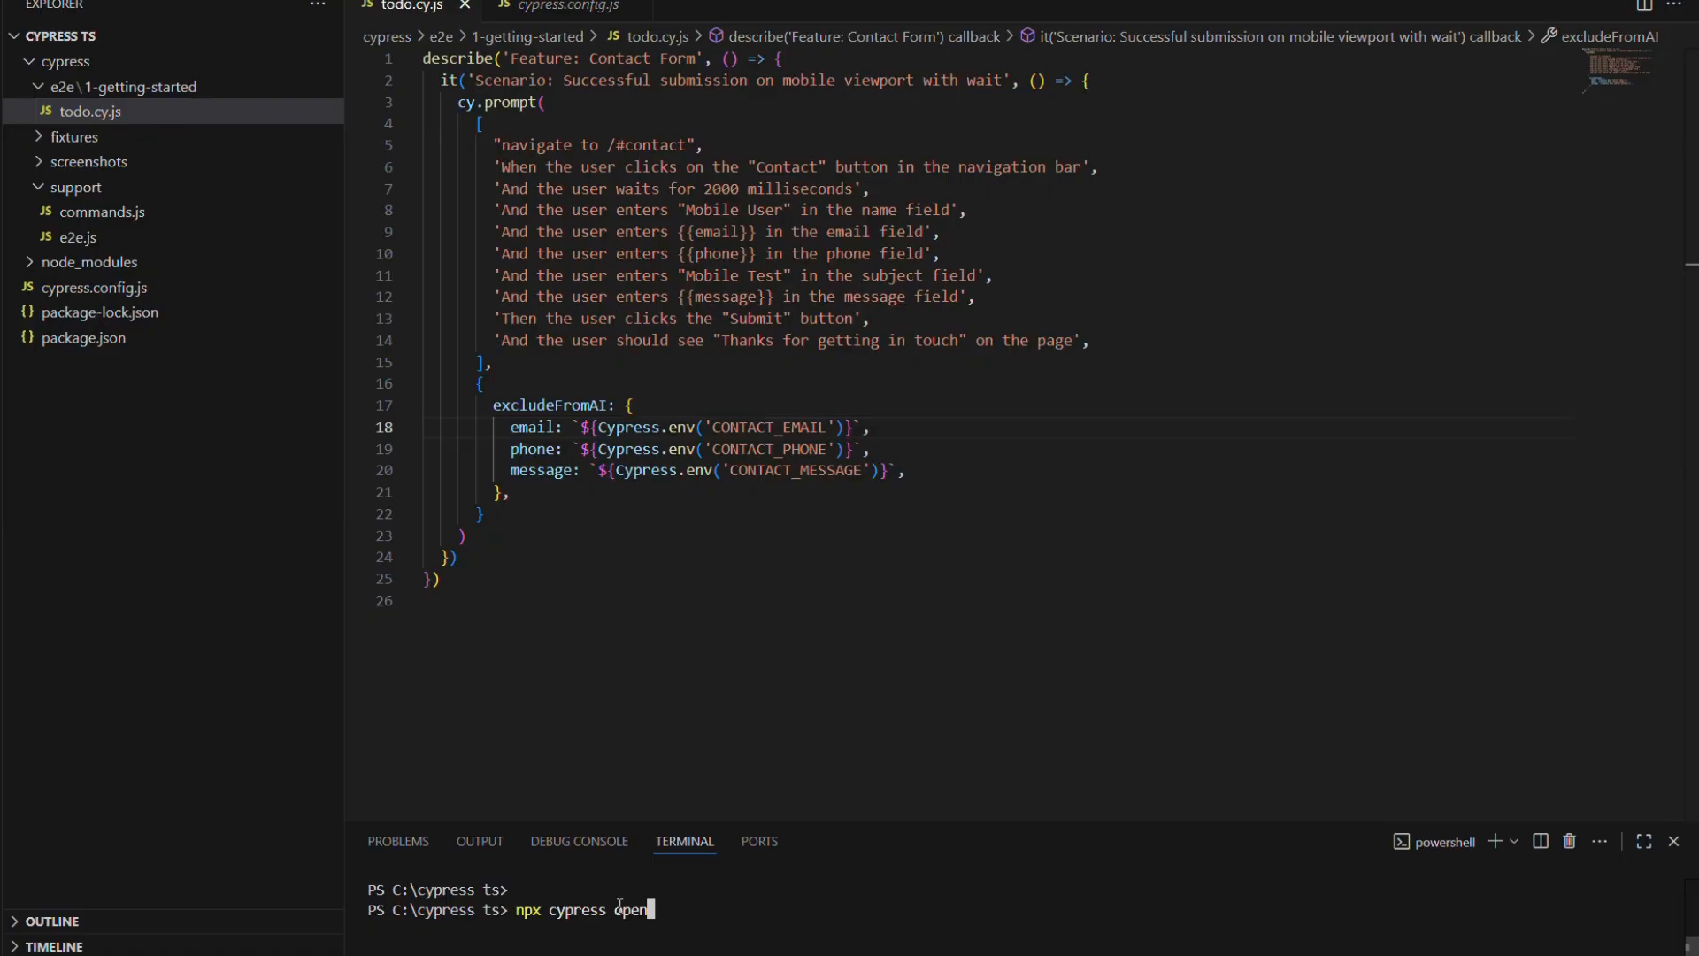
mouse_move(659, 867)
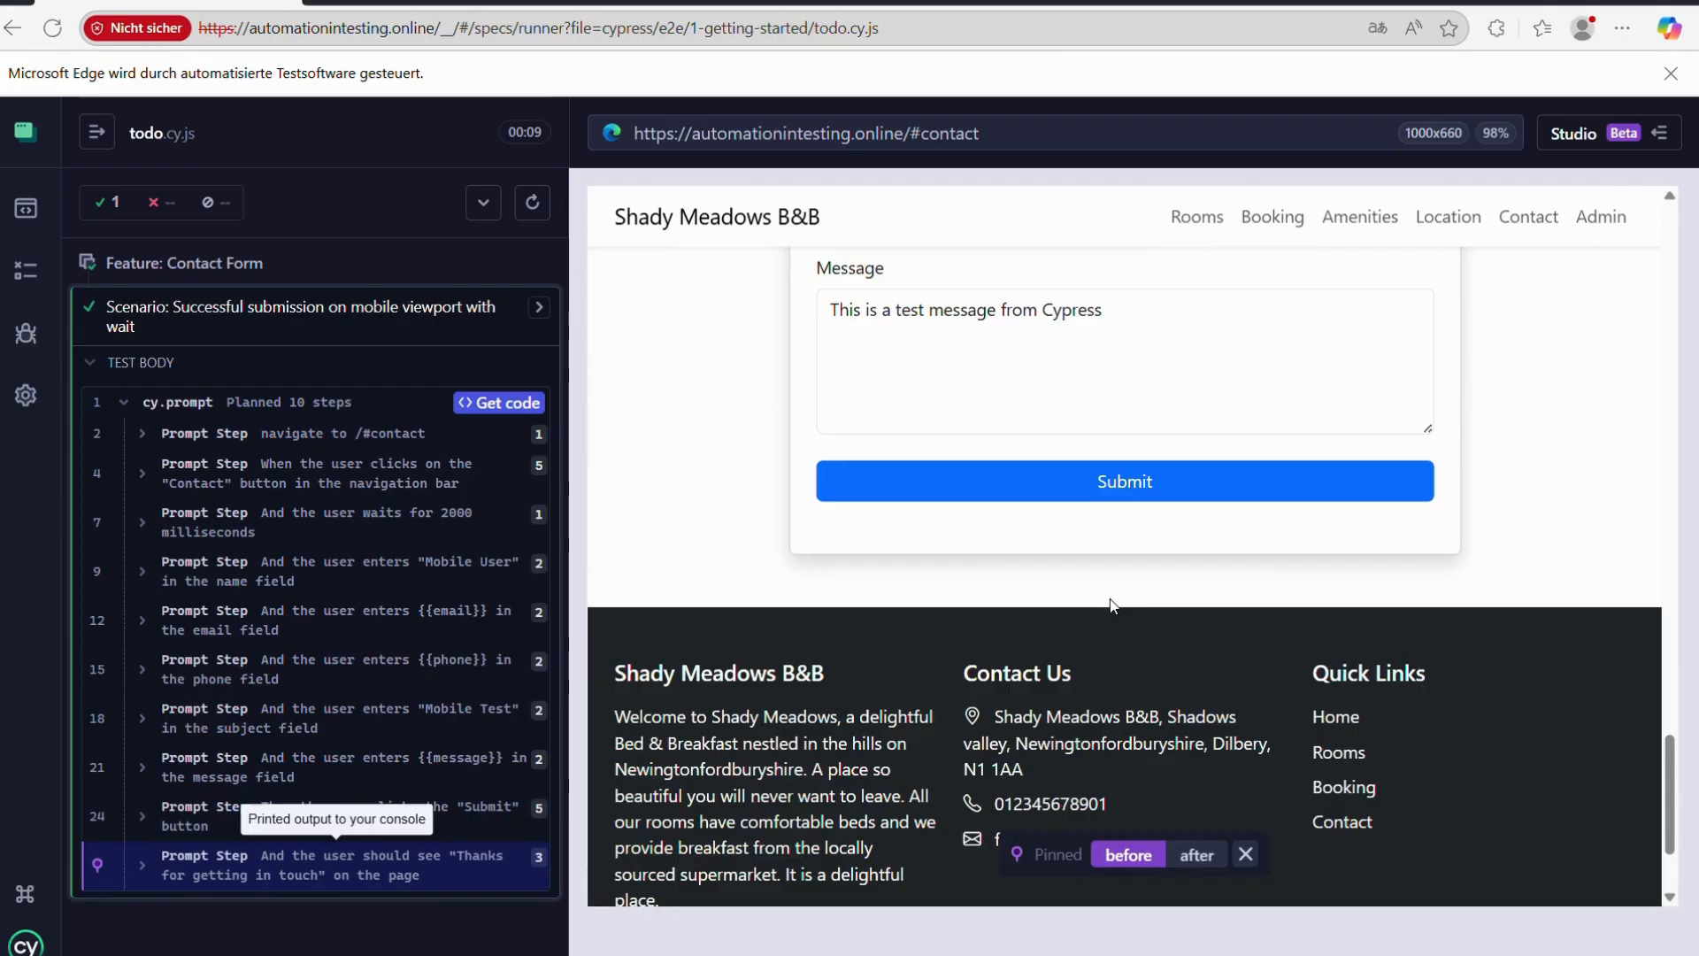
mouse_move(458, 552)
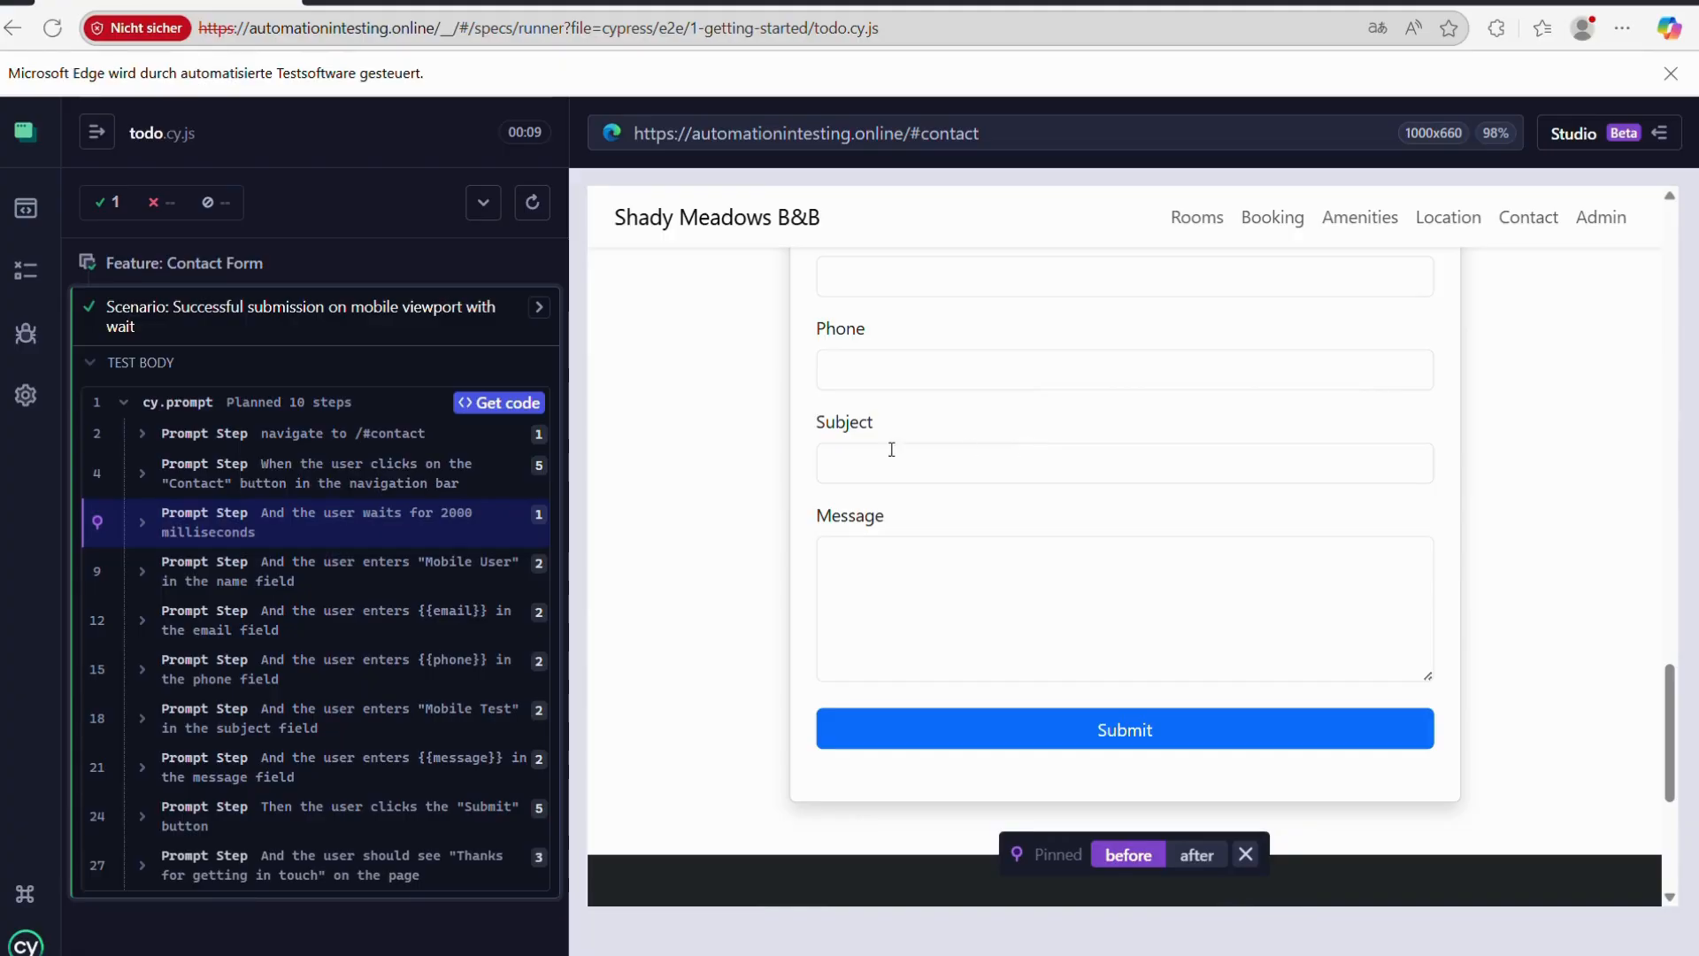
mouse_move(723, 401)
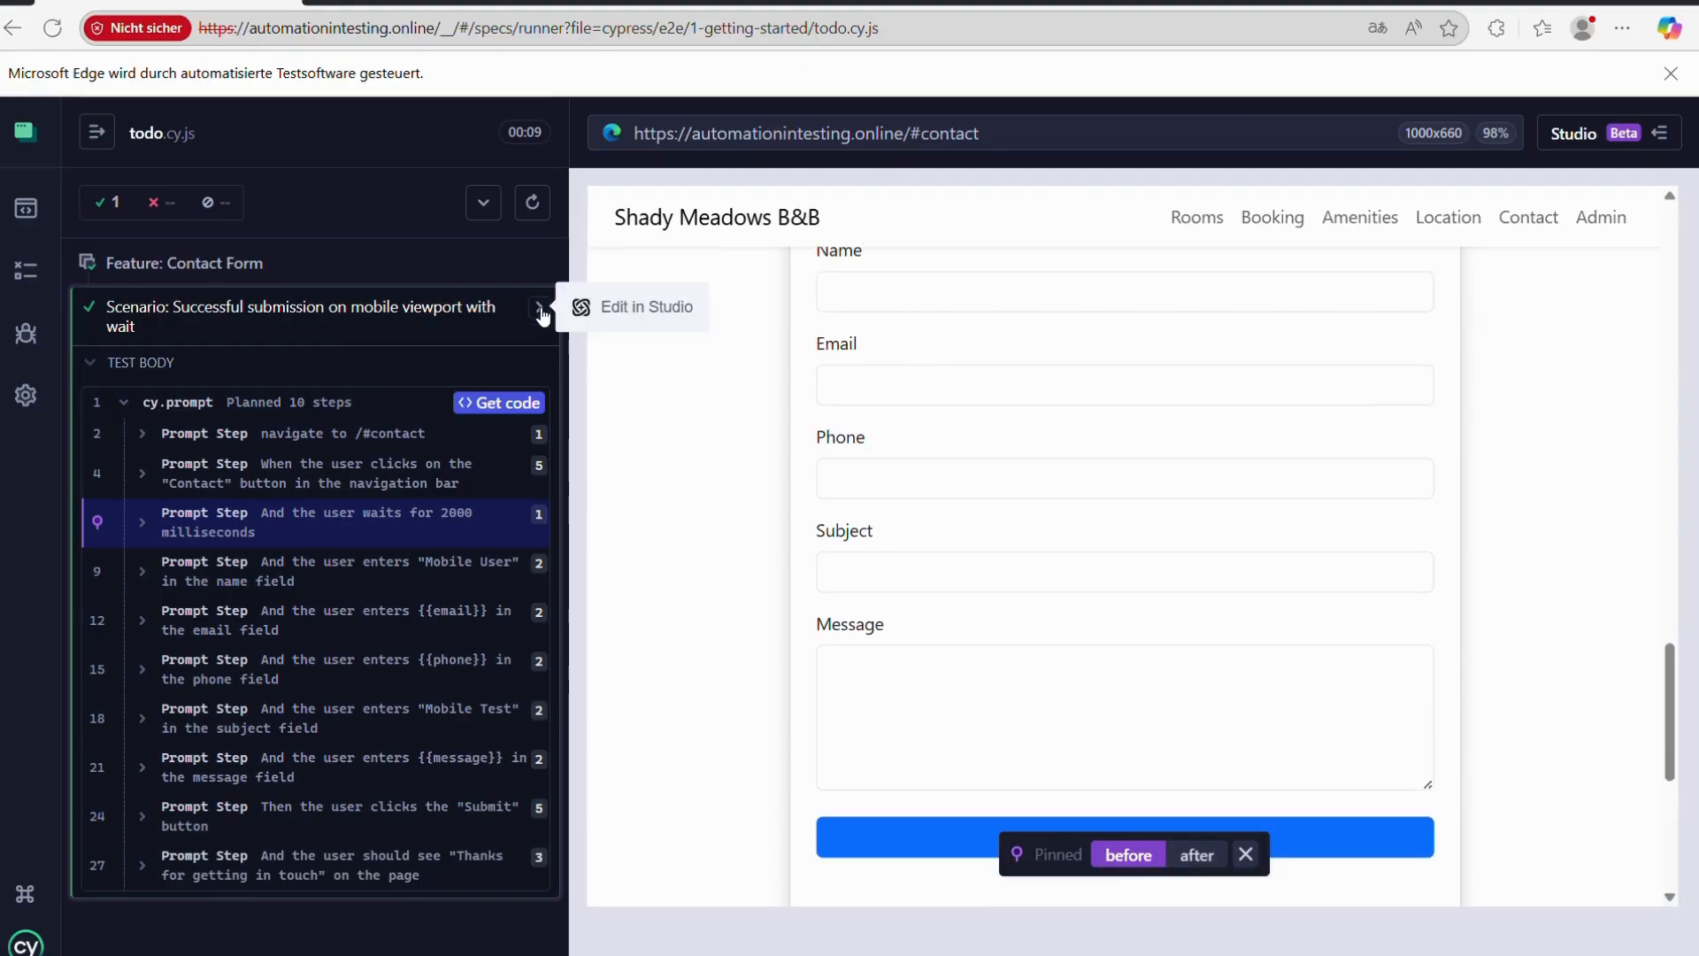
mouse_move(498, 401)
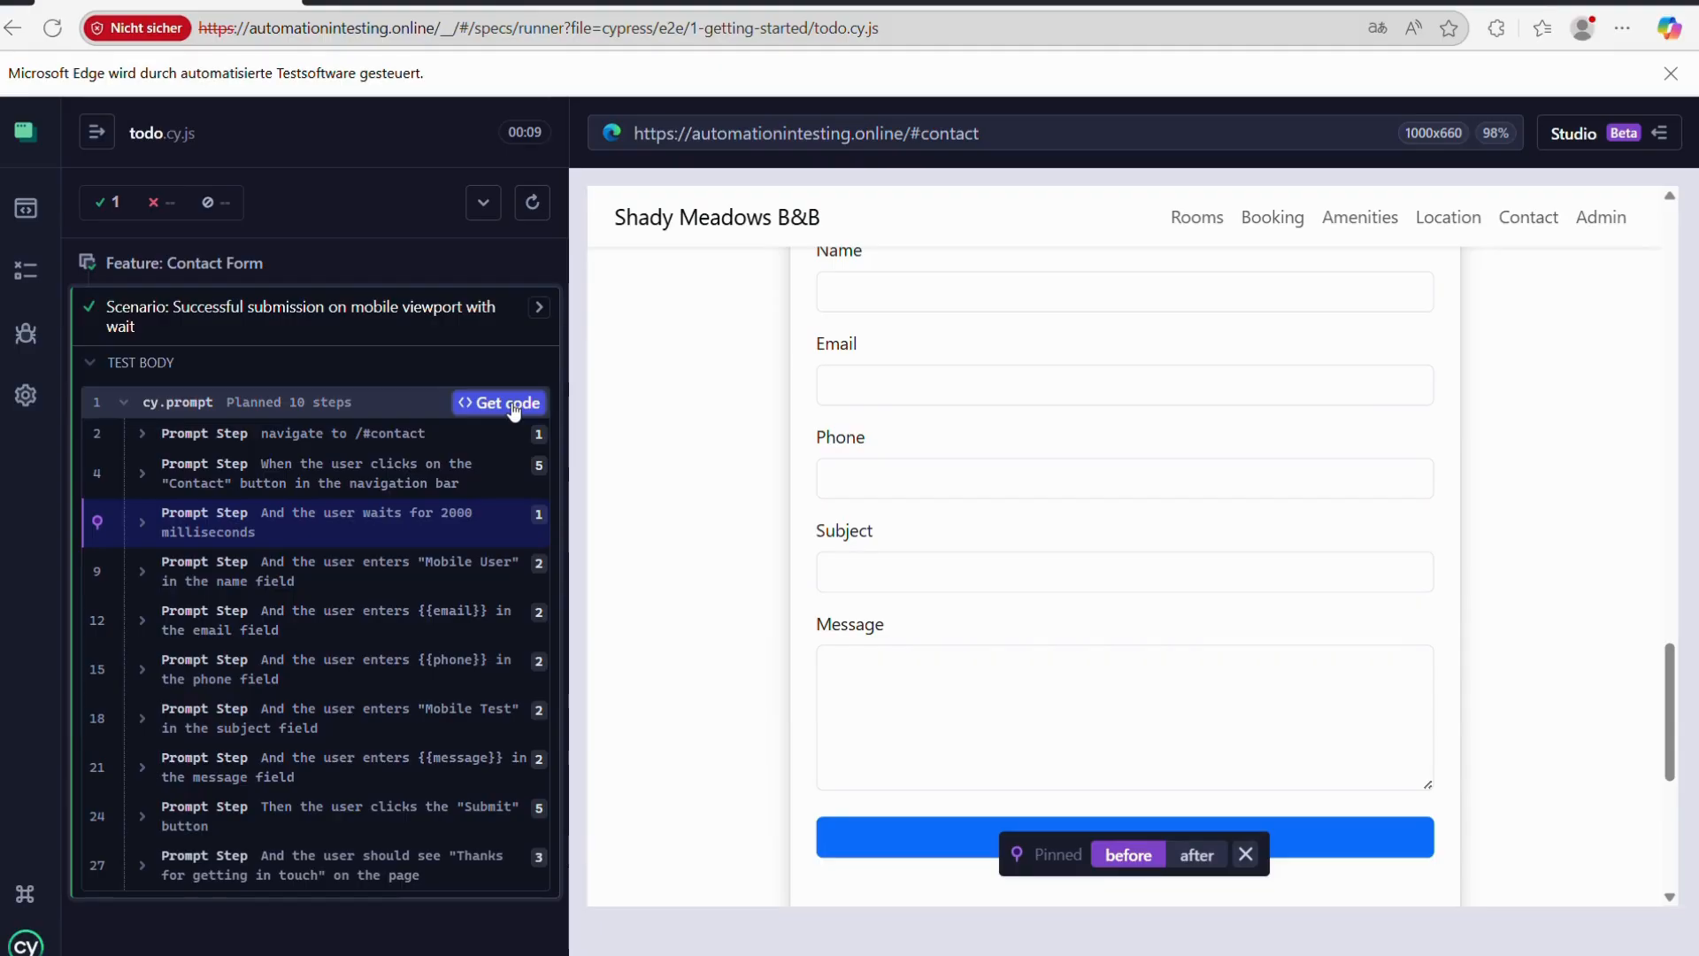
- Copy the AI-generated code from cy.prompt's Get code view, then close it
click(498, 402)
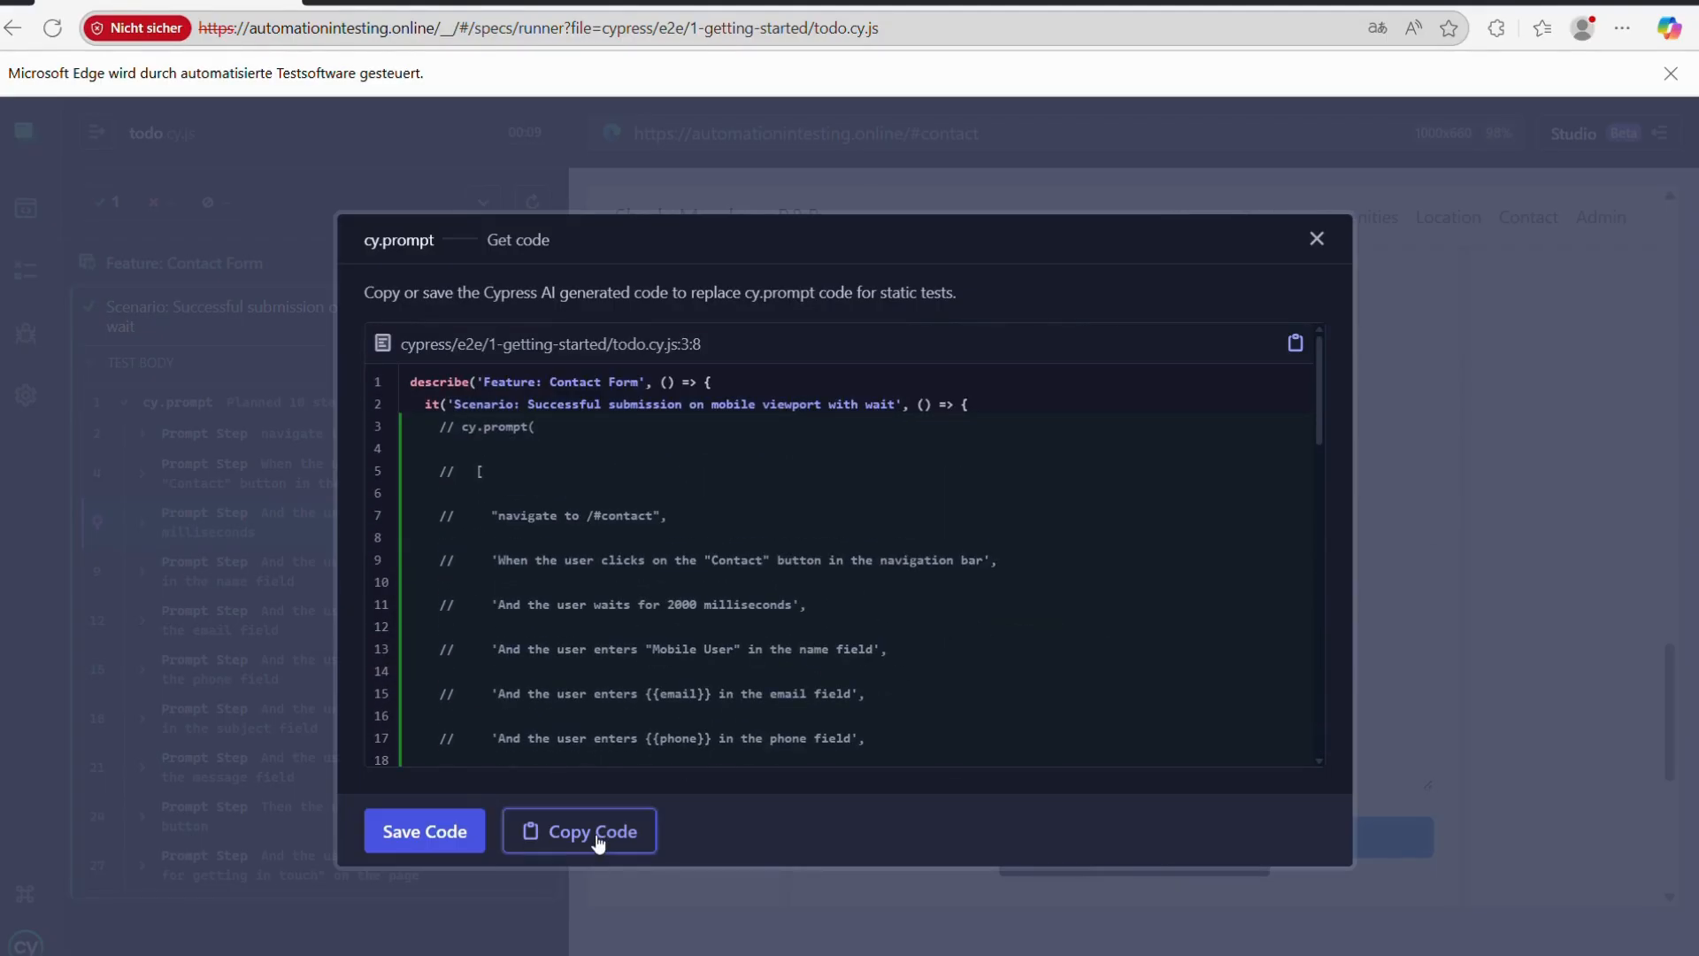
click(579, 831)
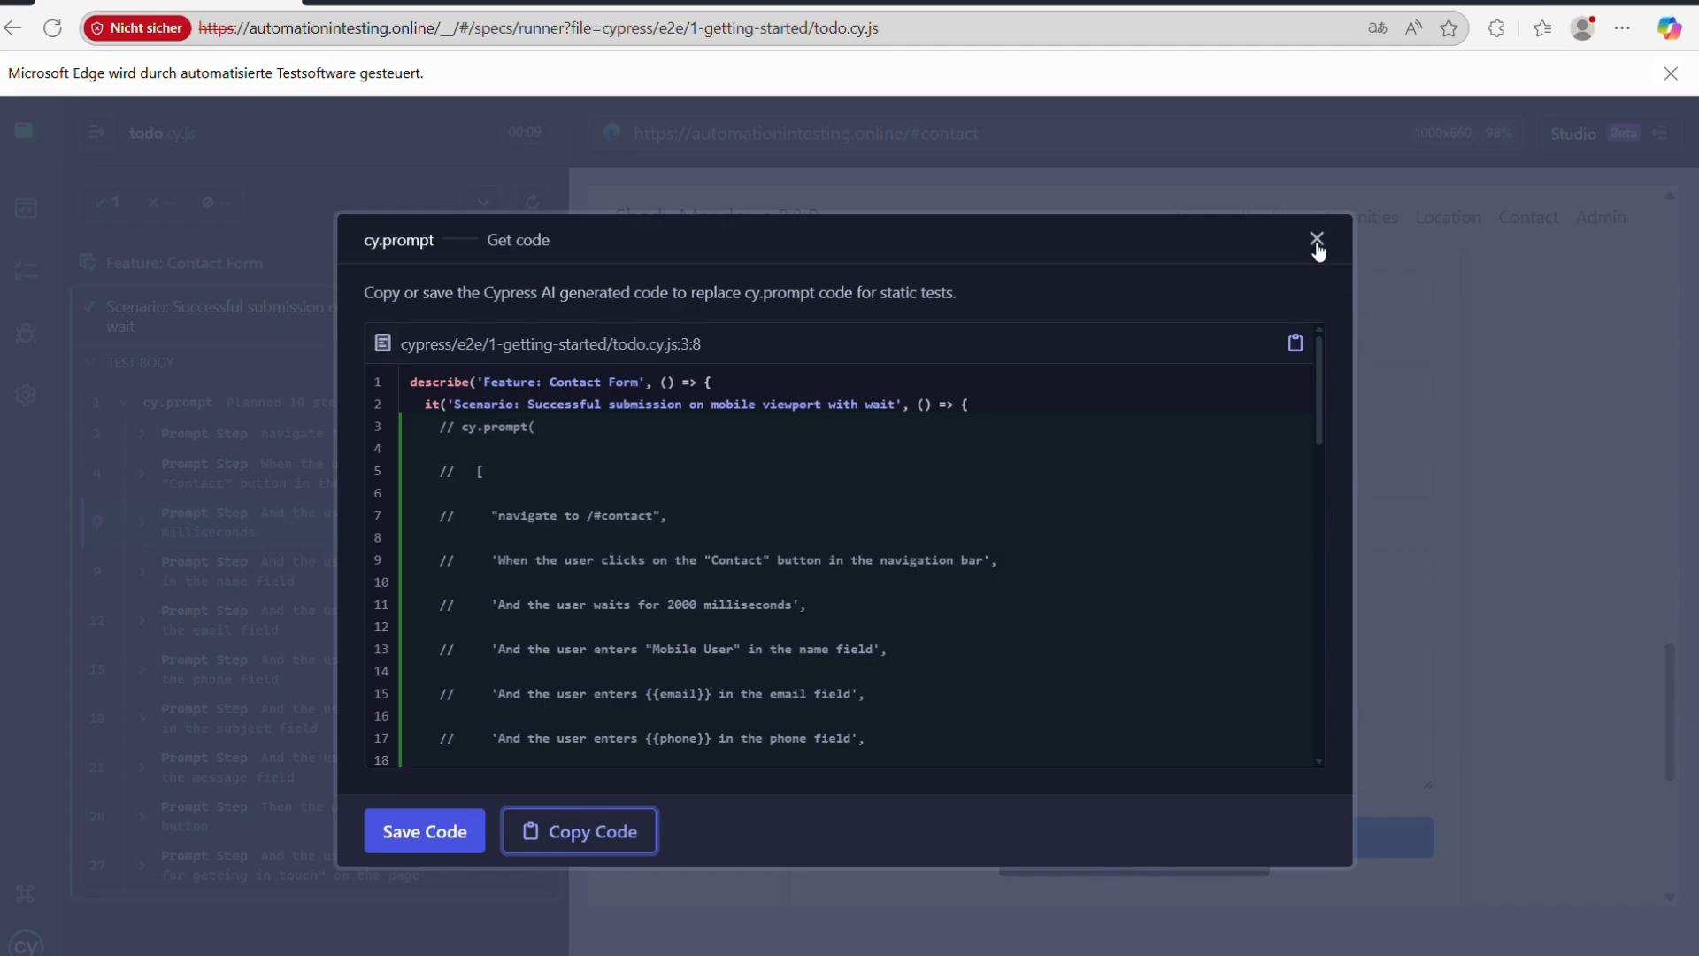
click(1317, 238)
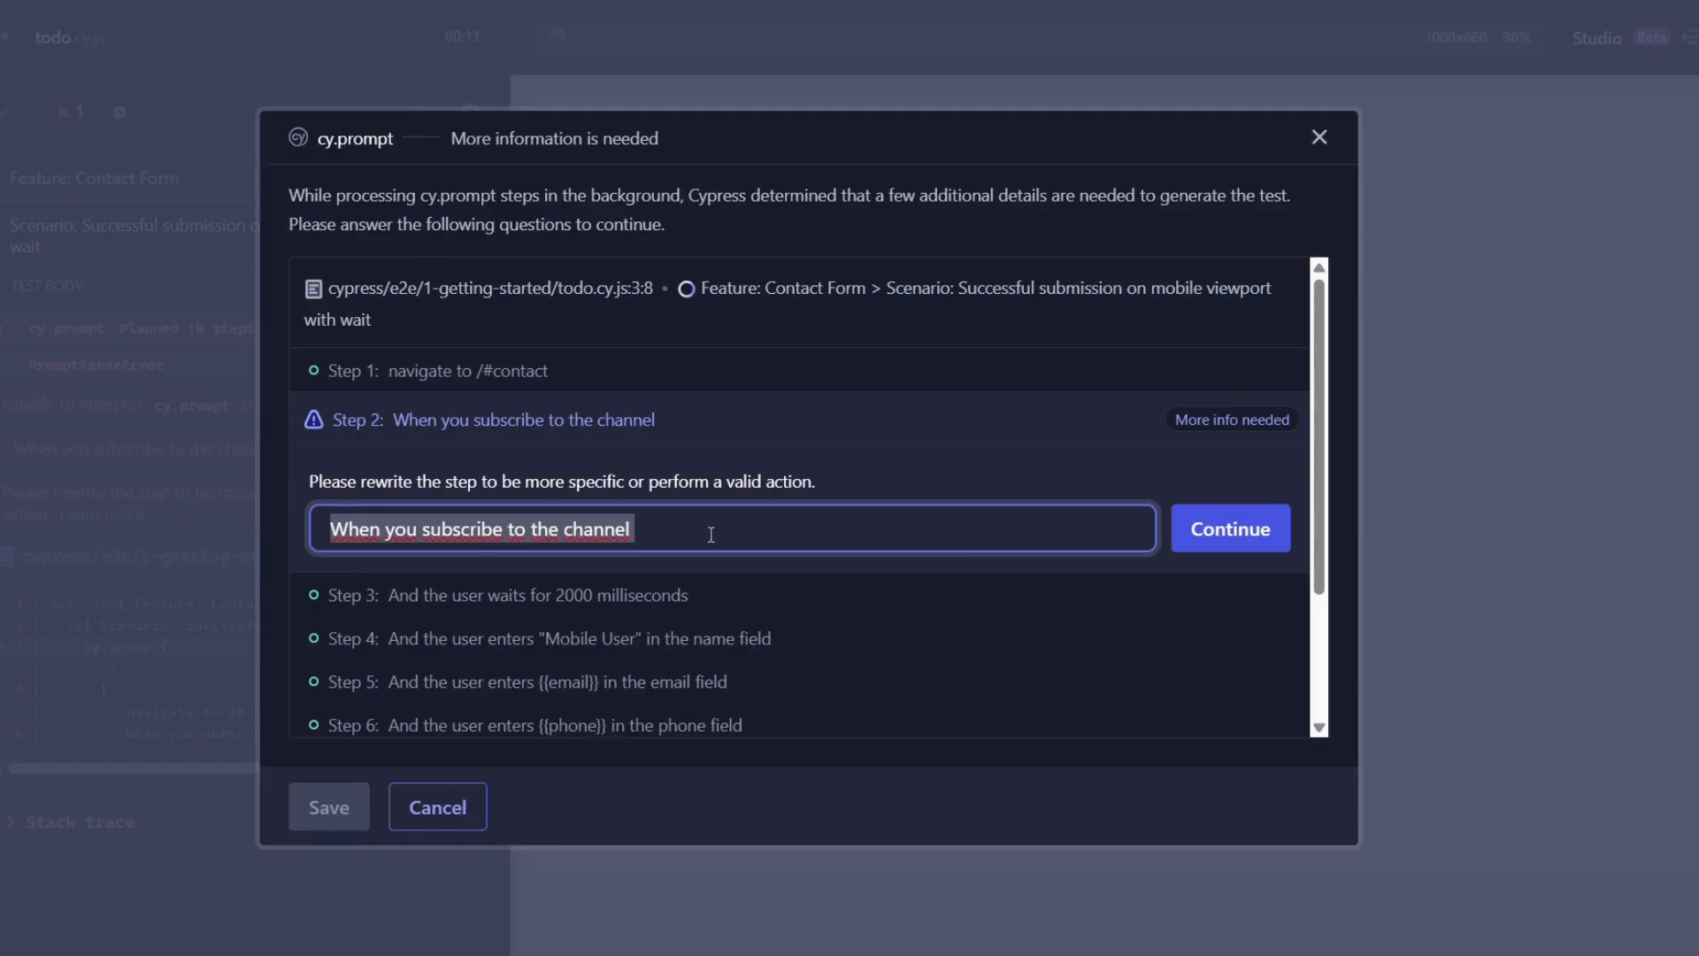
- Reword Step 2 as clicking the 'Contact' navigation button, then save and rerun the test
text(When the user clicks on the "Contact" button in the navigation bar)
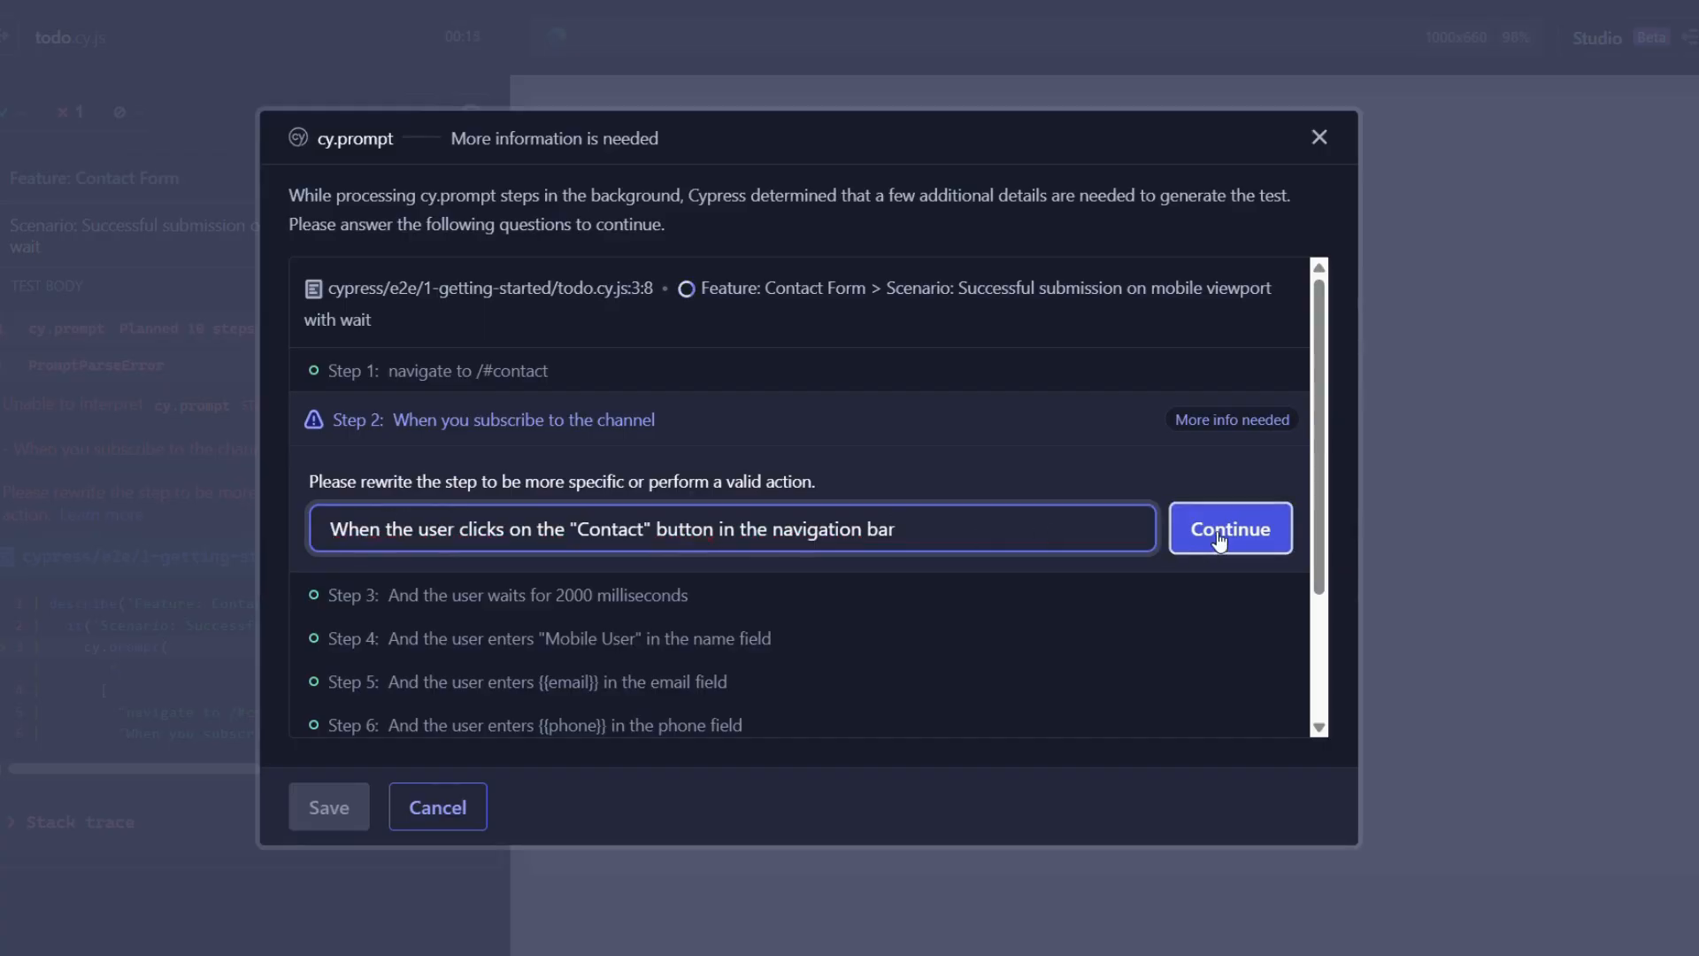
click(1230, 529)
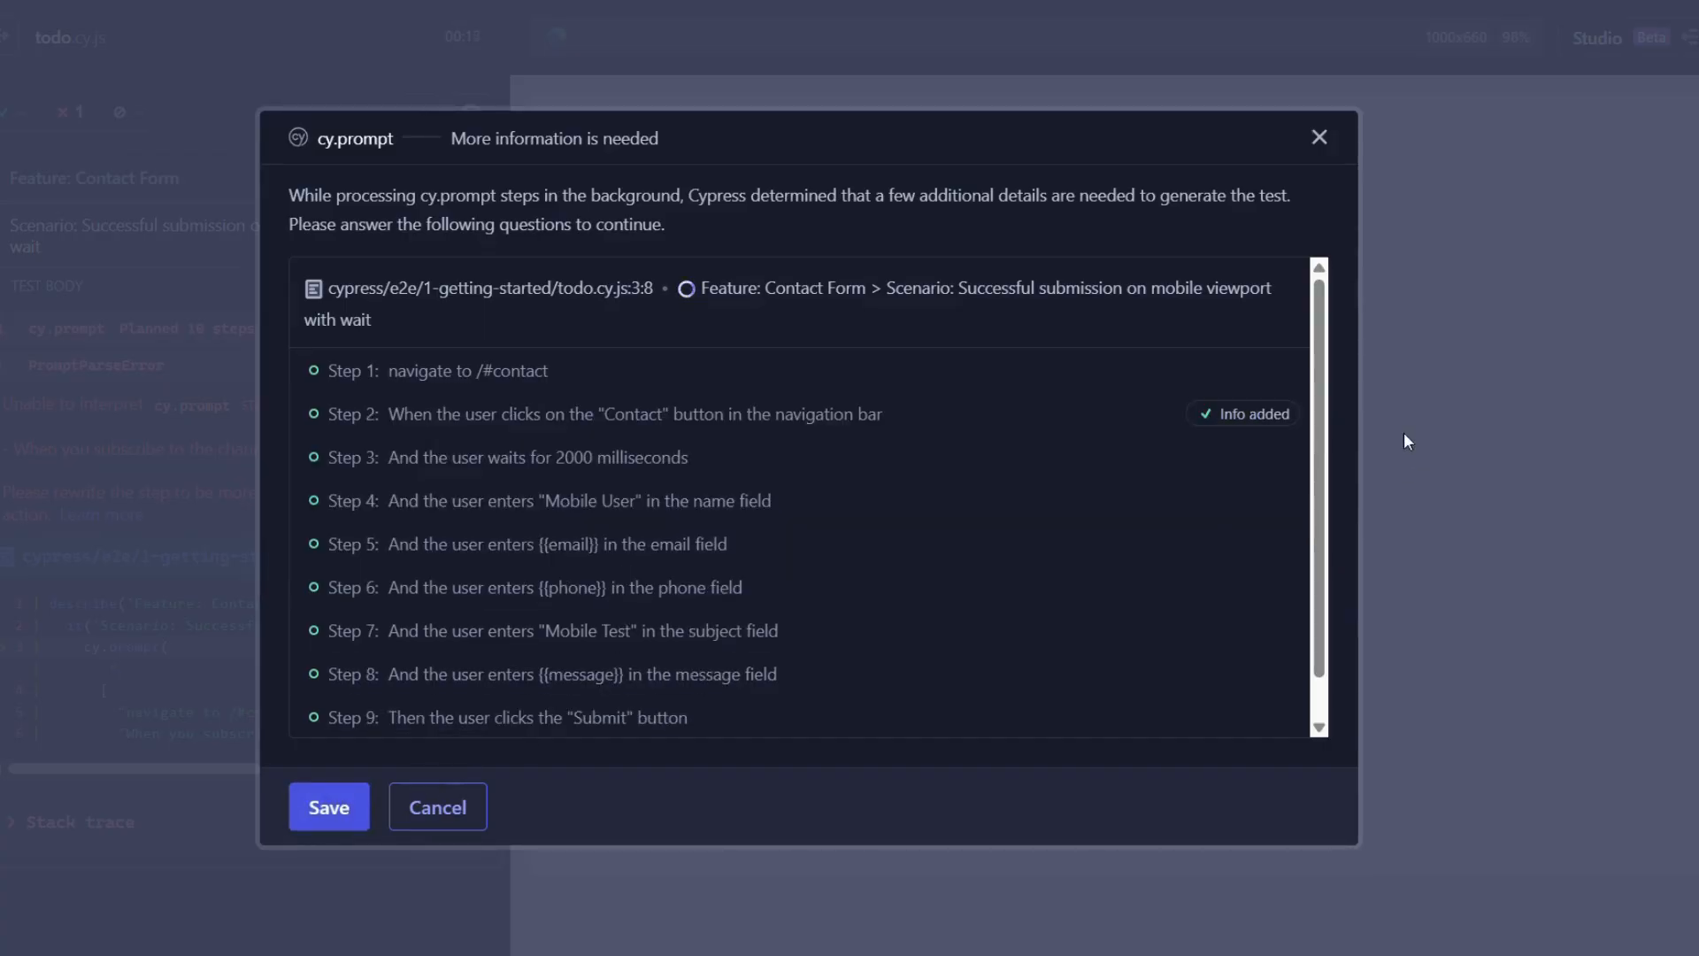
click(328, 806)
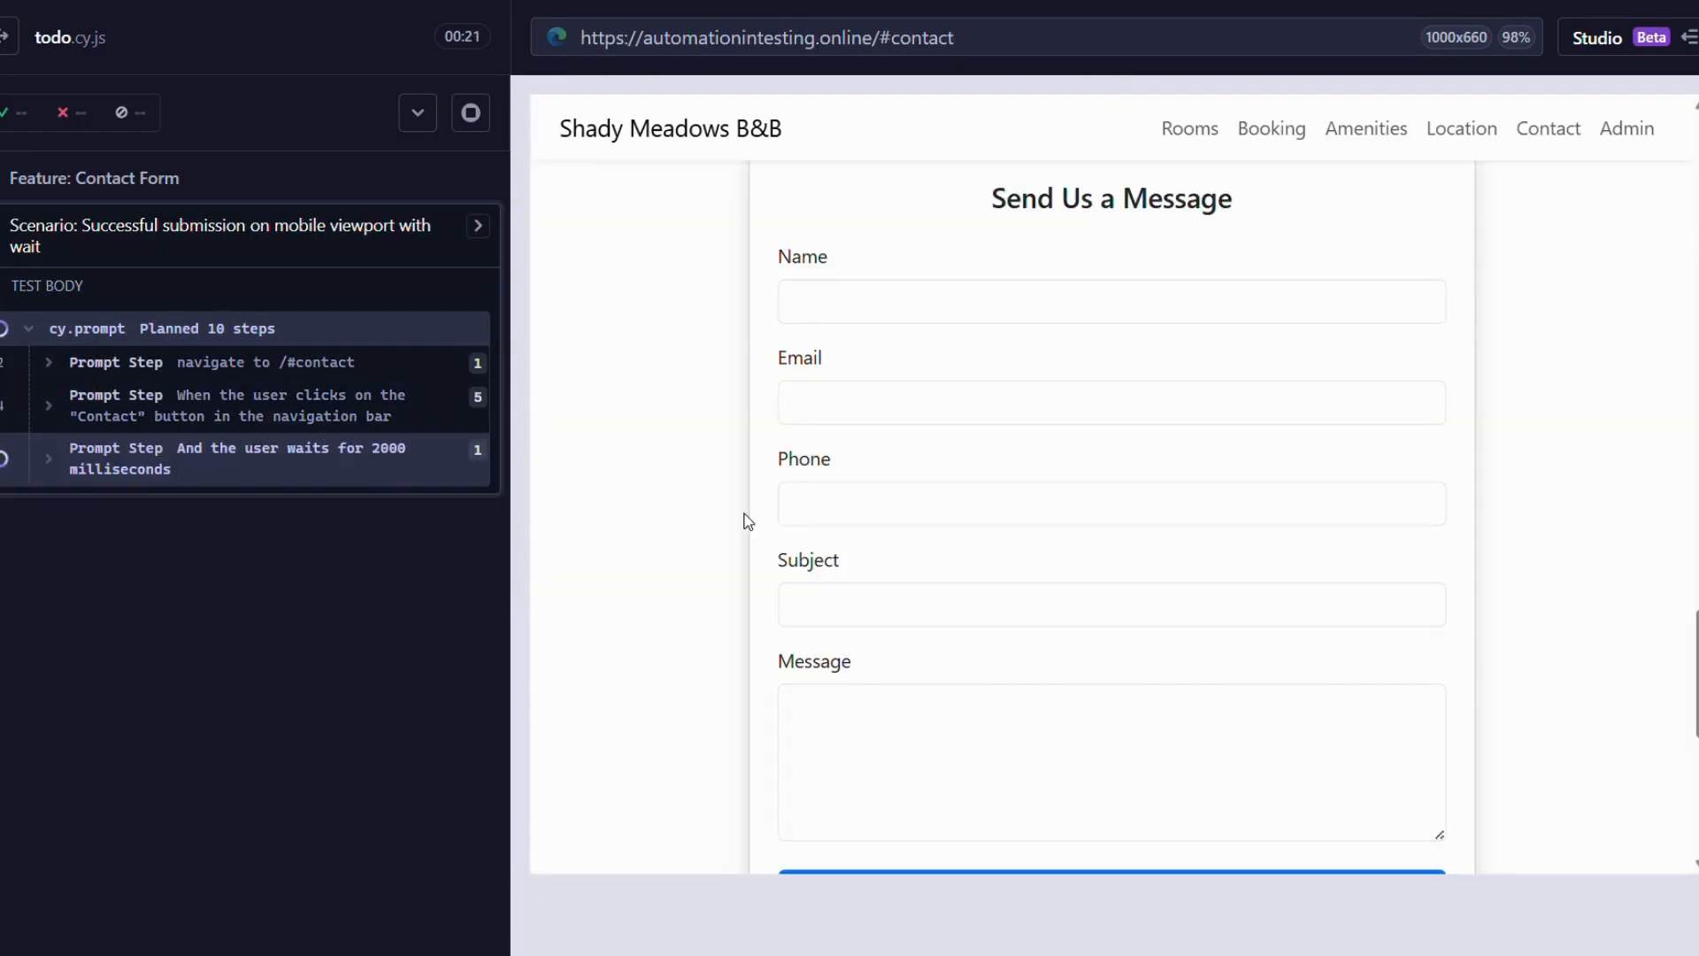
text(john.doe@example.com)
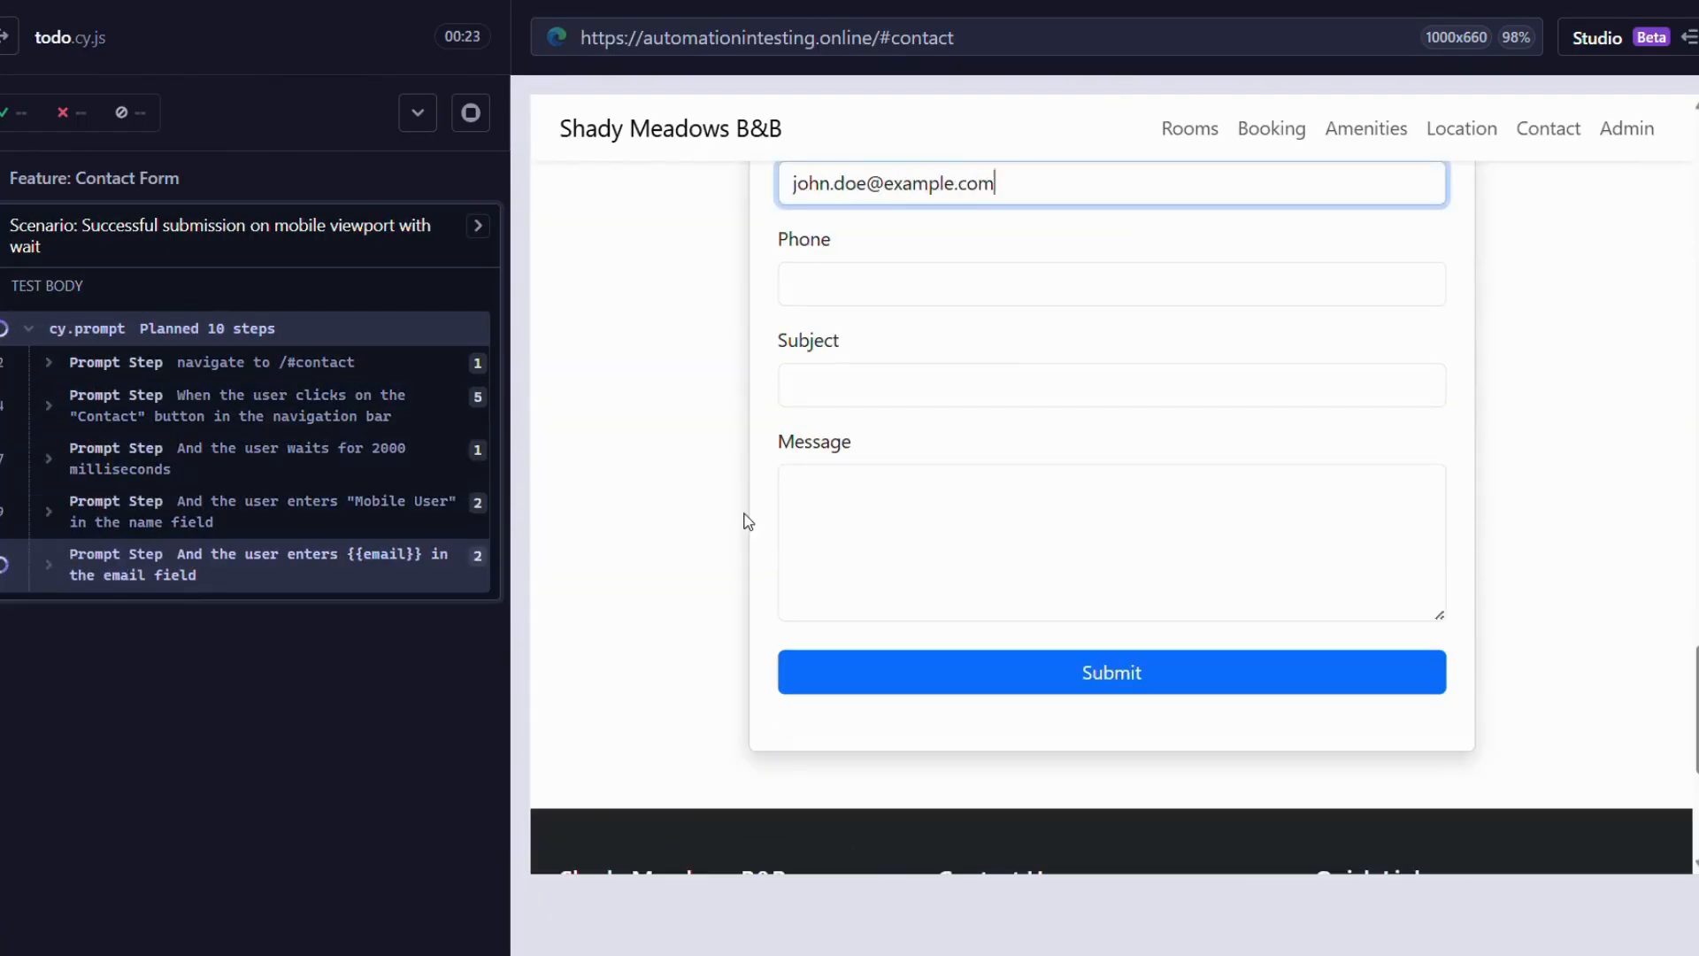